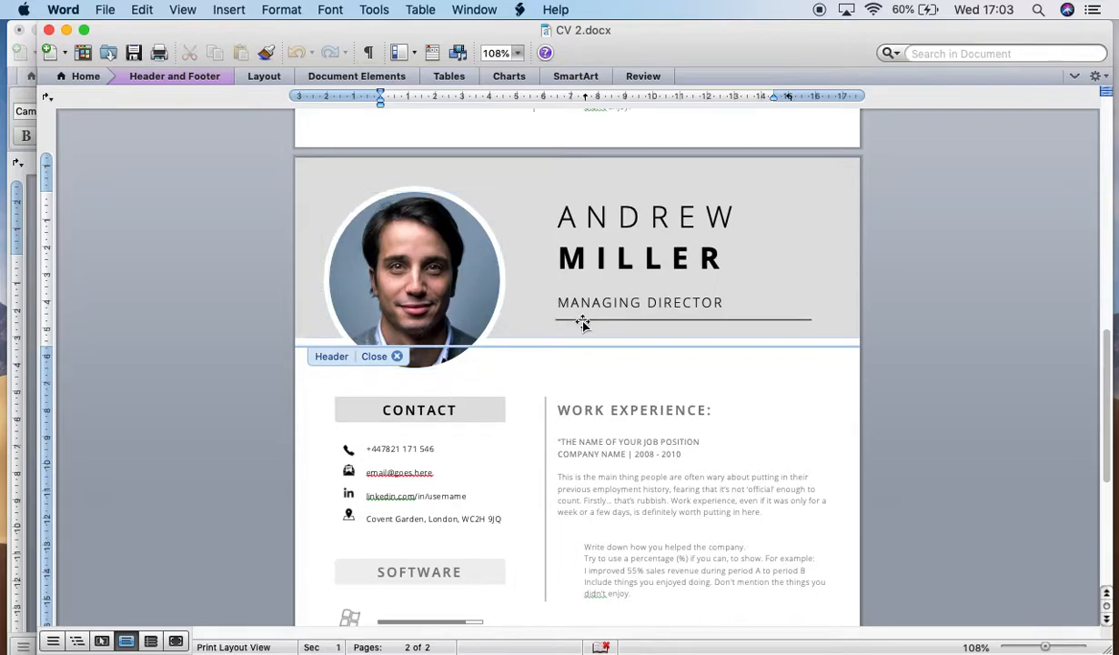
pyautogui.moveTo(76, 313)
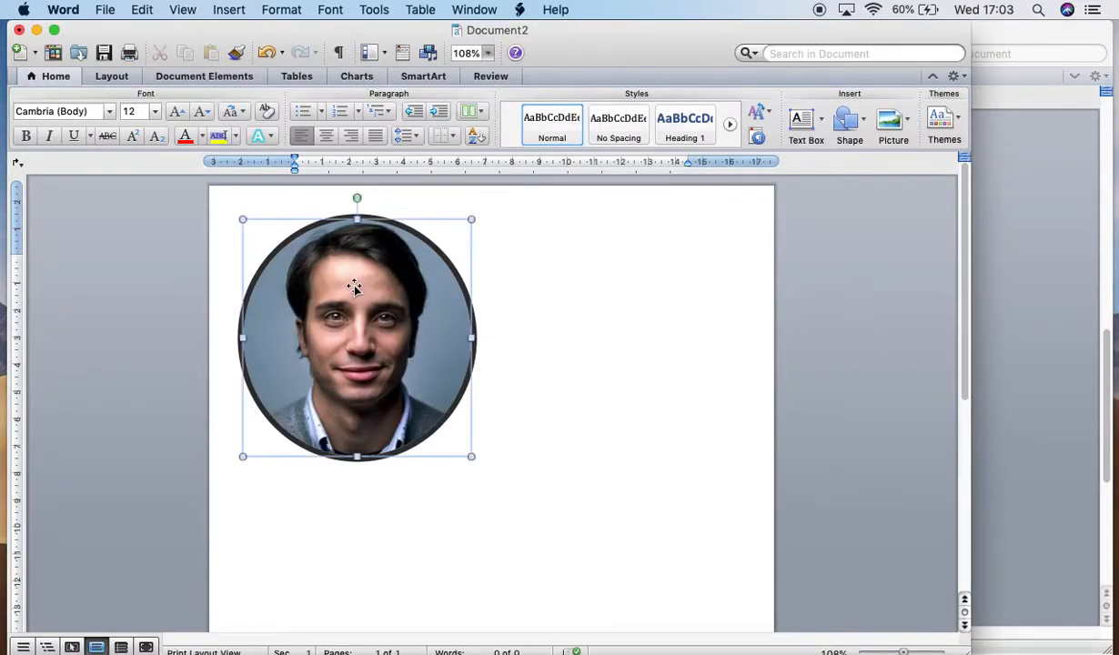
# Step: Delete the circular portrait so the new document is a blank page
pyautogui.press('Delete')
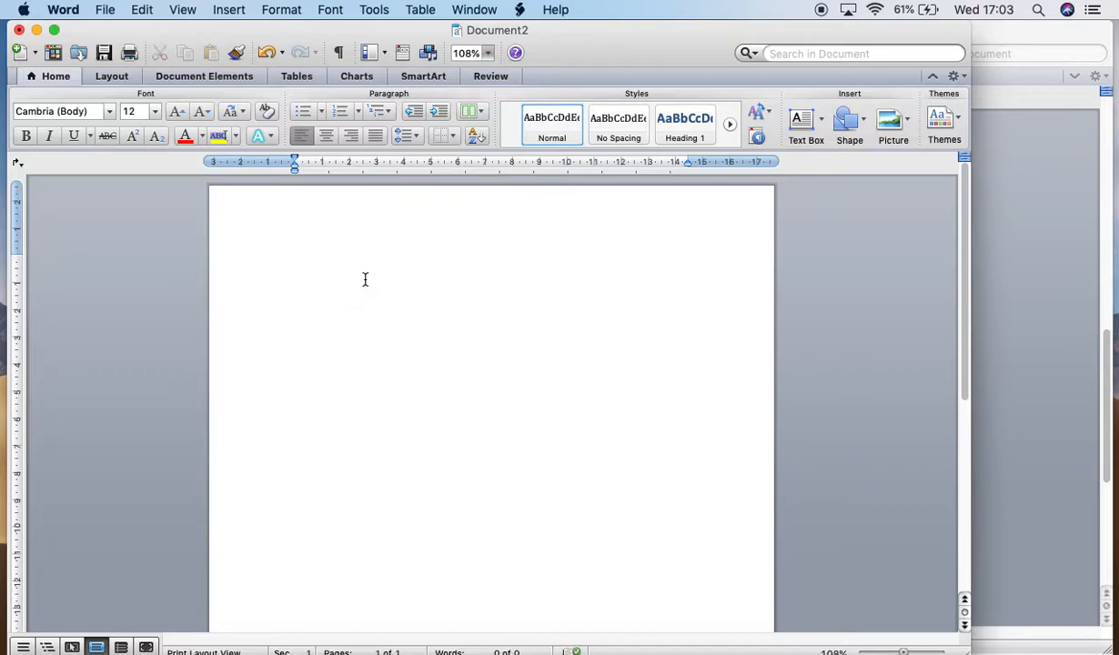
# Step: Insert the portrait JPEG from the Downloads folder onto the blank page via Picture from File
pyautogui.click(293, 262)
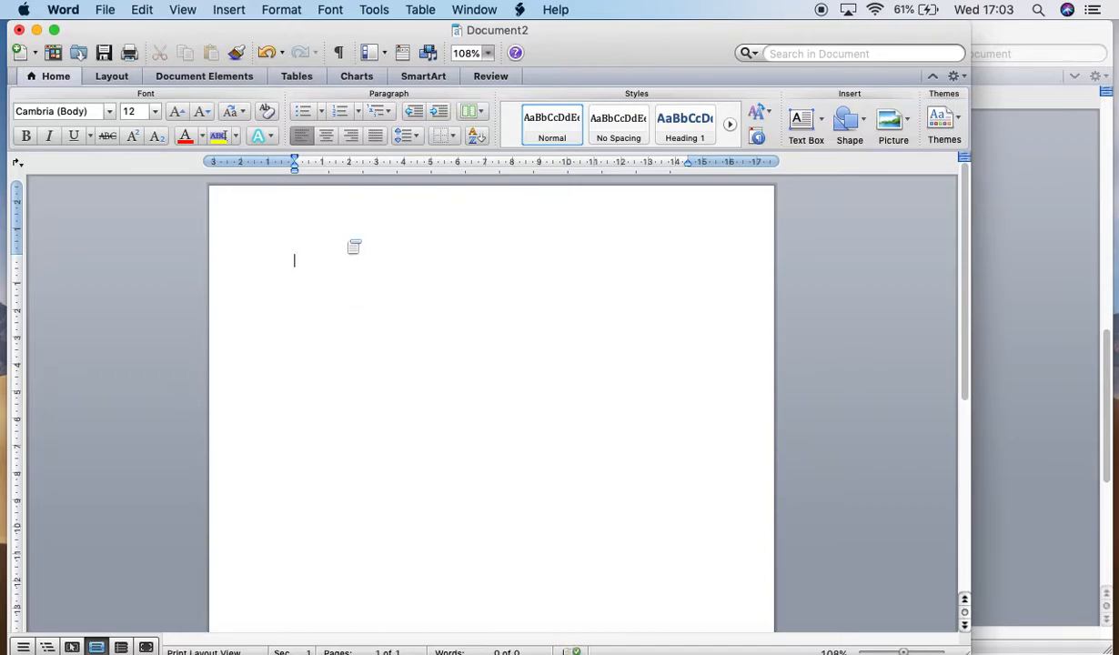
pyautogui.moveTo(597, 180)
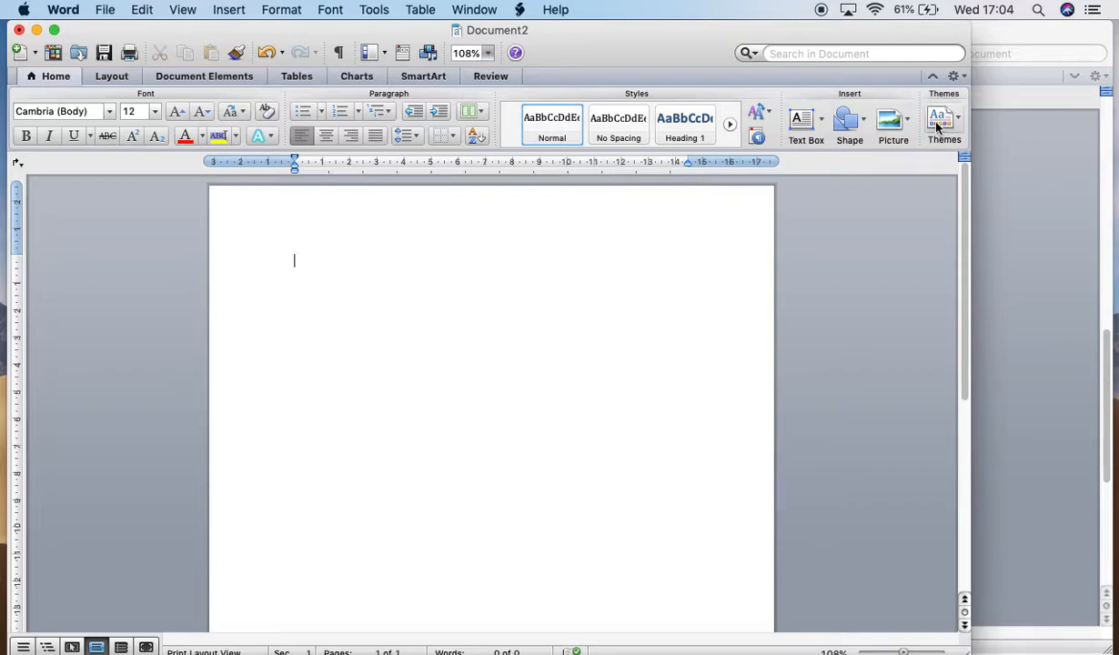
pyautogui.click(887, 119)
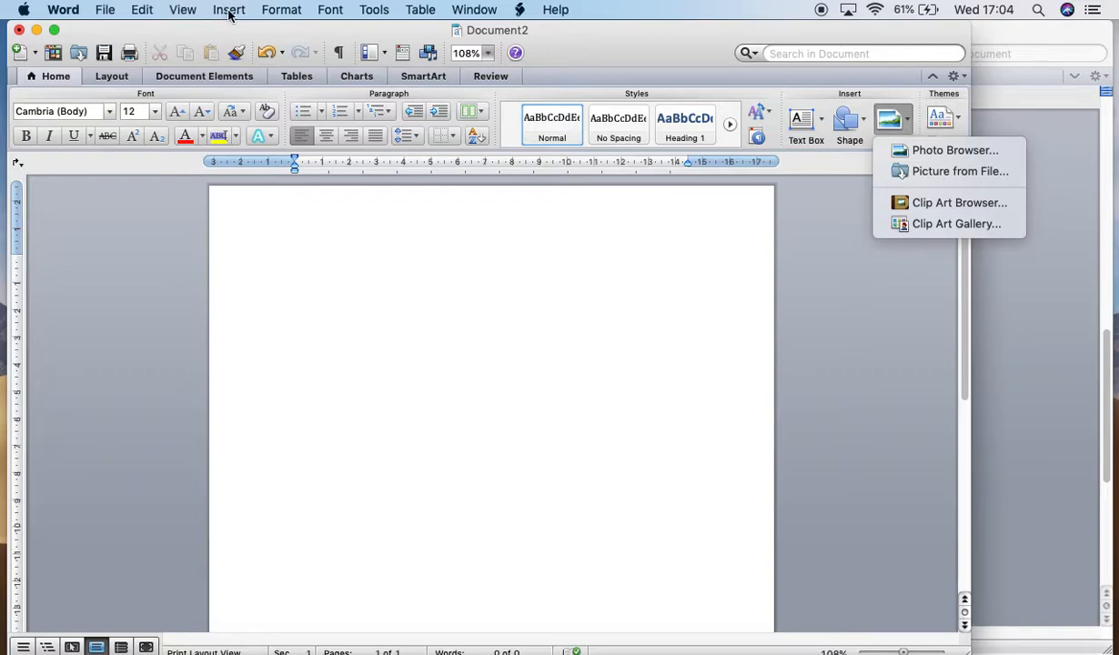
pyautogui.click(229, 11)
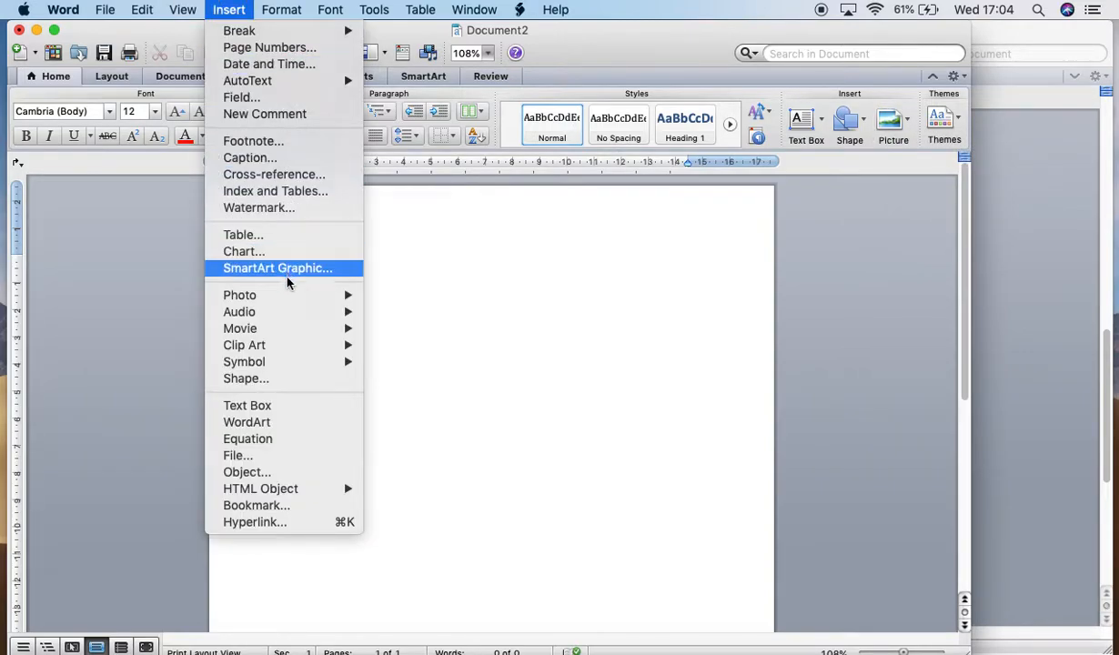
pyautogui.moveTo(240, 295)
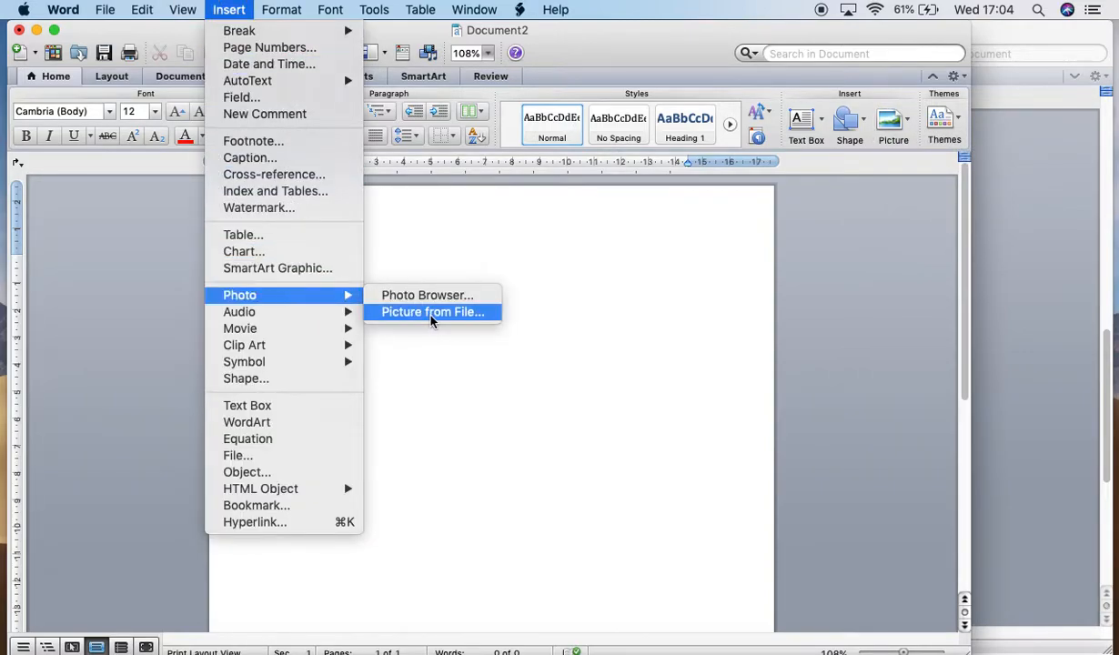
pyautogui.moveTo(673, 216)
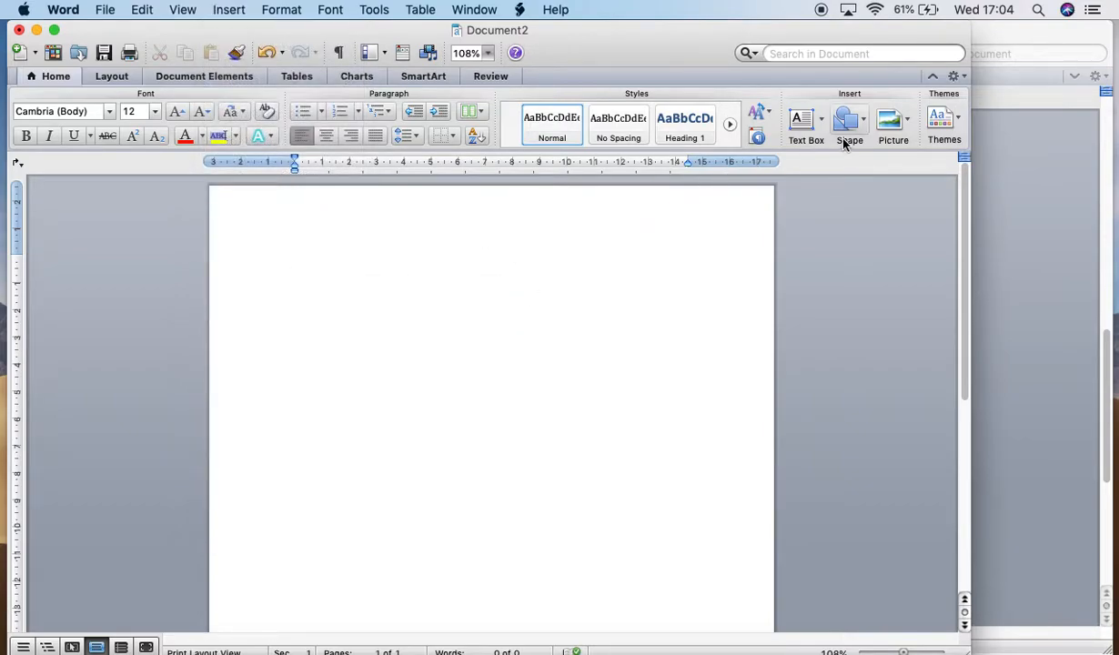
pyautogui.click(892, 124)
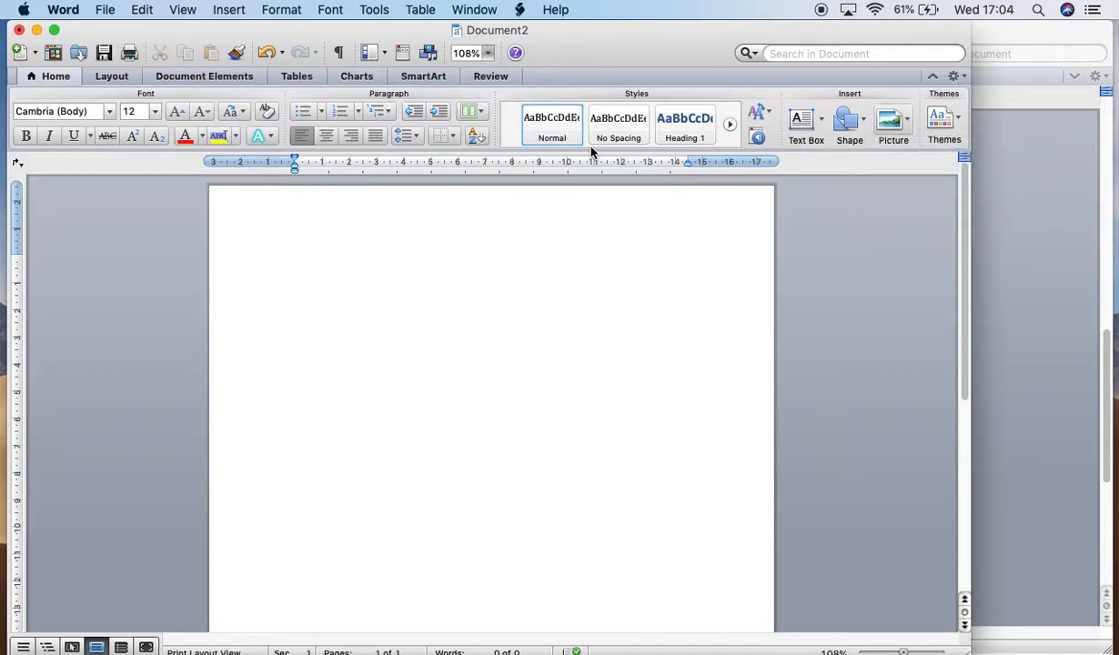
pyautogui.click(891, 124)
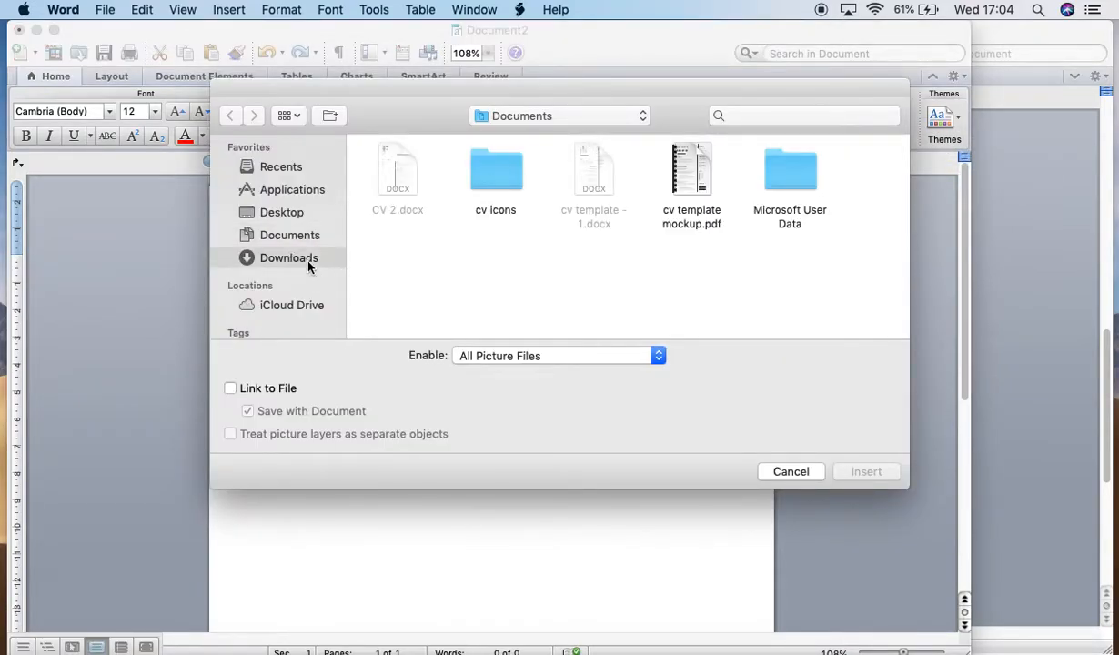
pyautogui.click(290, 258)
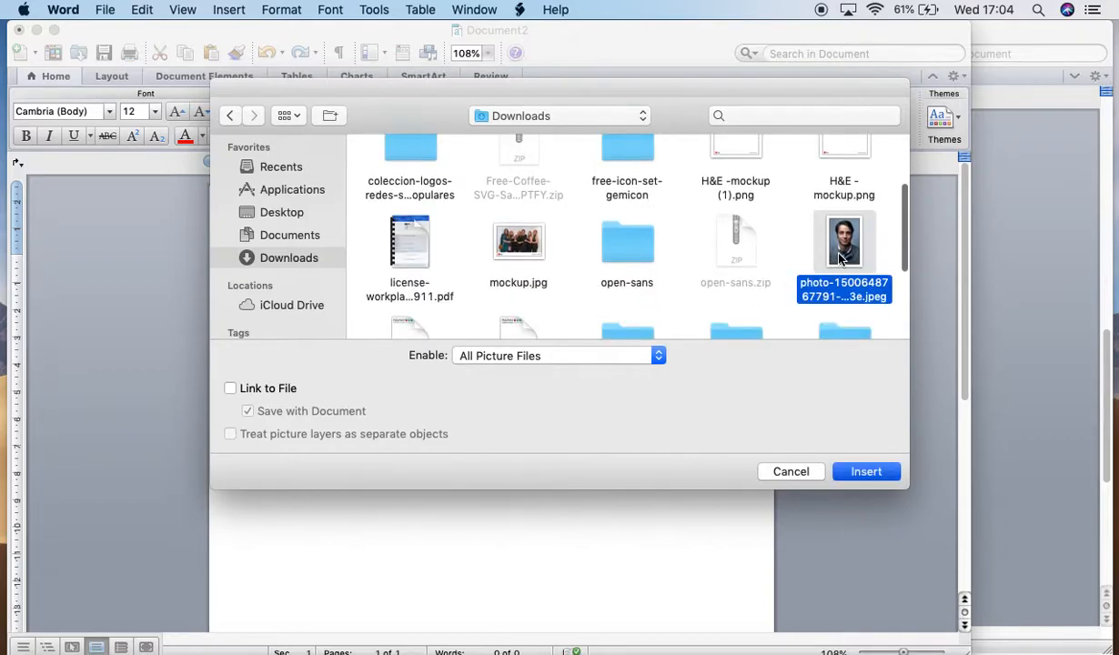
pyautogui.click(866, 471)
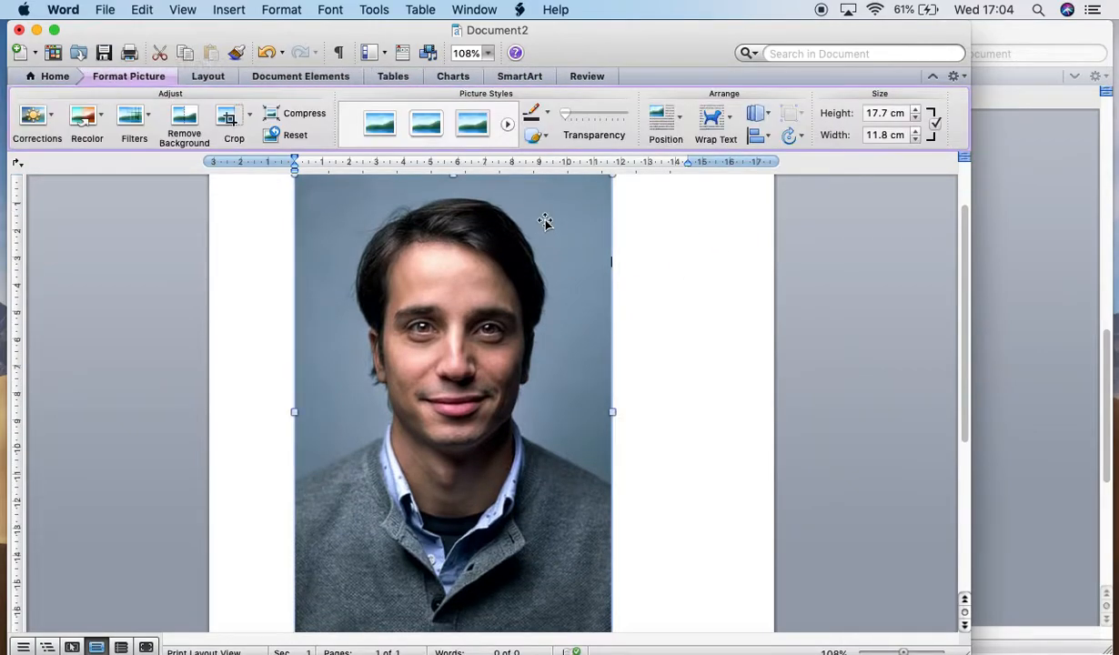
# Step: Set the photo's layout to In front of text through Format Picture so it floats freely
pyautogui.click(715, 117)
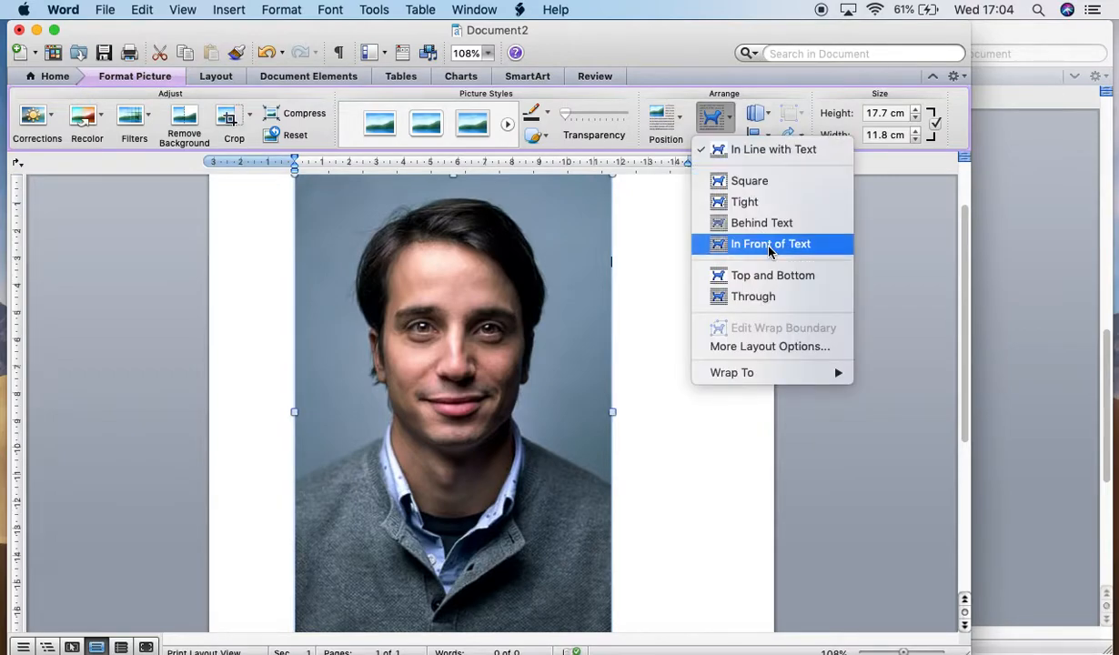
pyautogui.moveTo(762, 274)
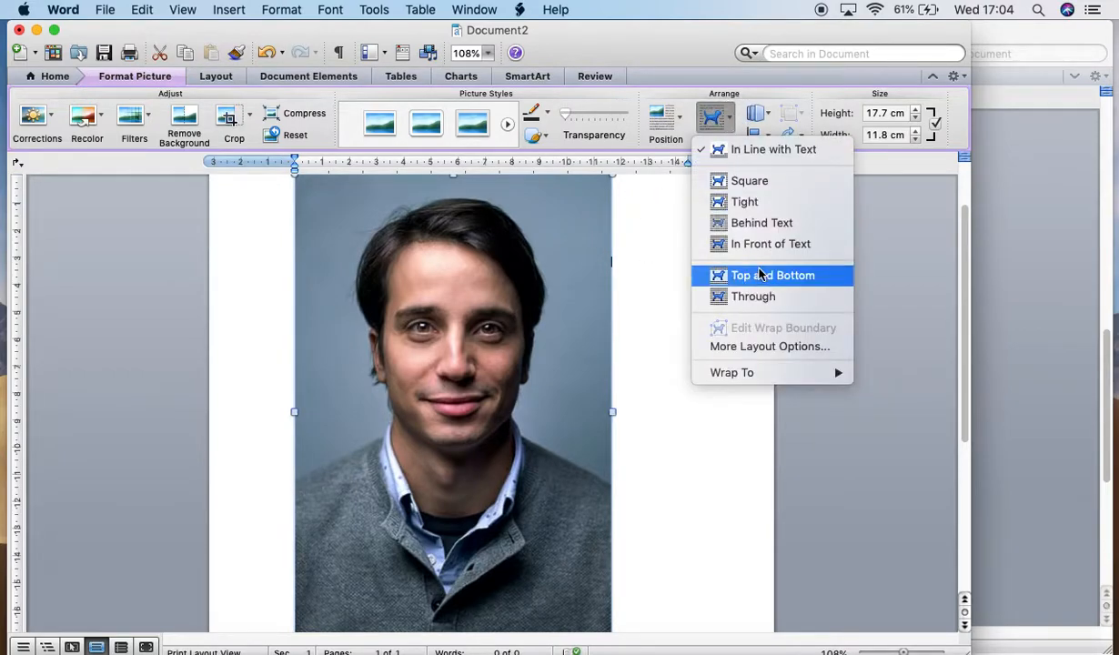
pyautogui.click(771, 275)
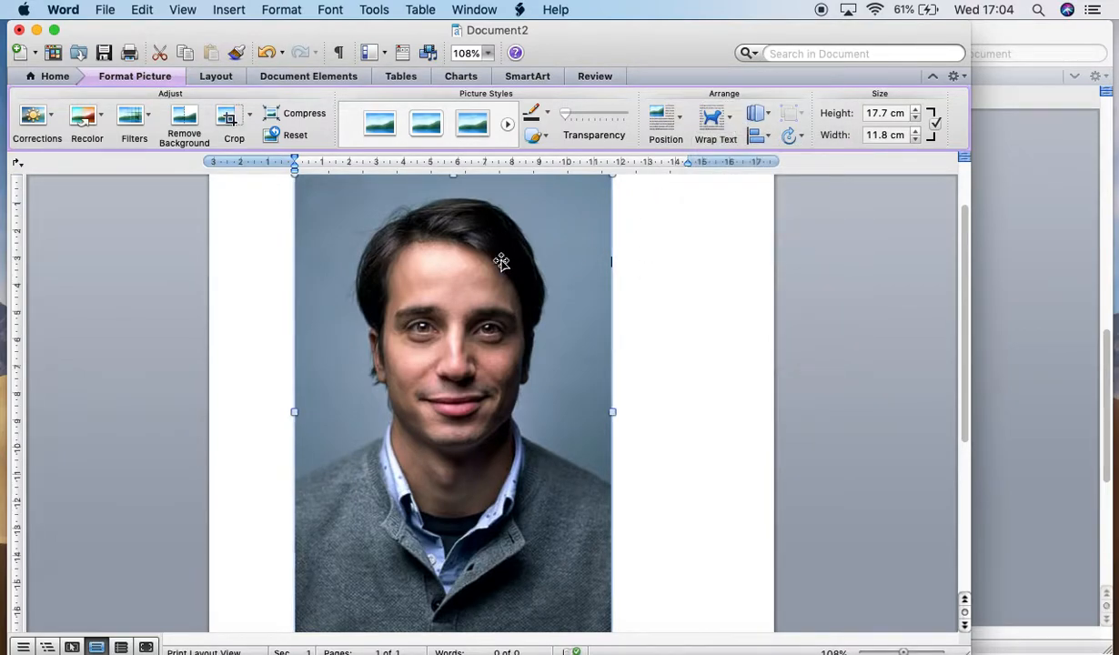
pyautogui.rightClick(502, 262)
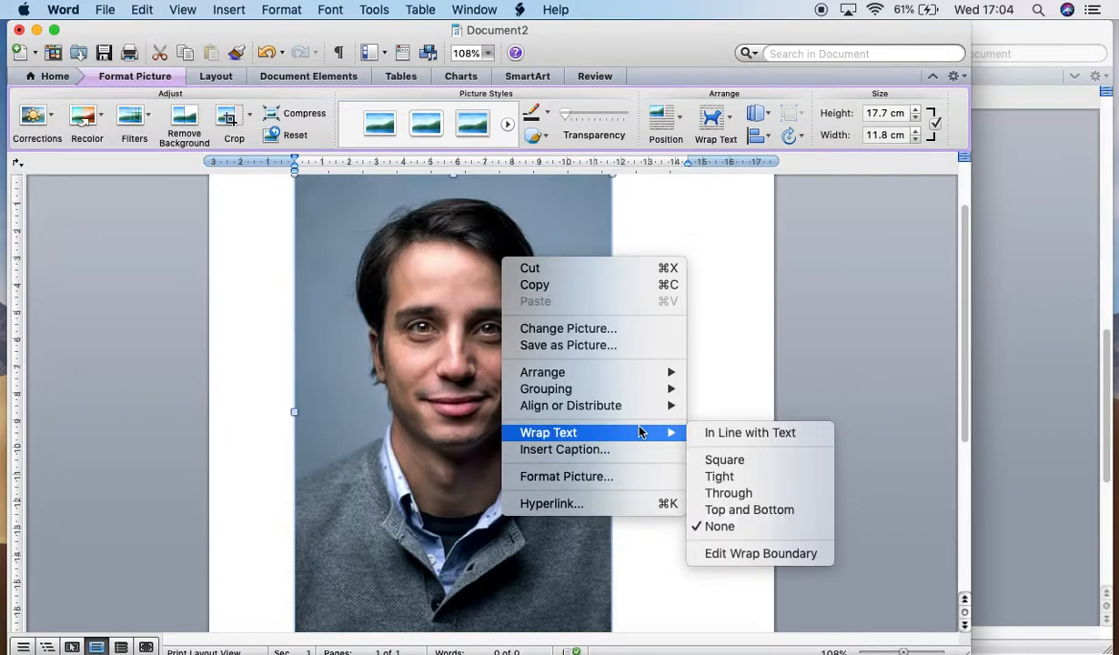
pyautogui.click(722, 520)
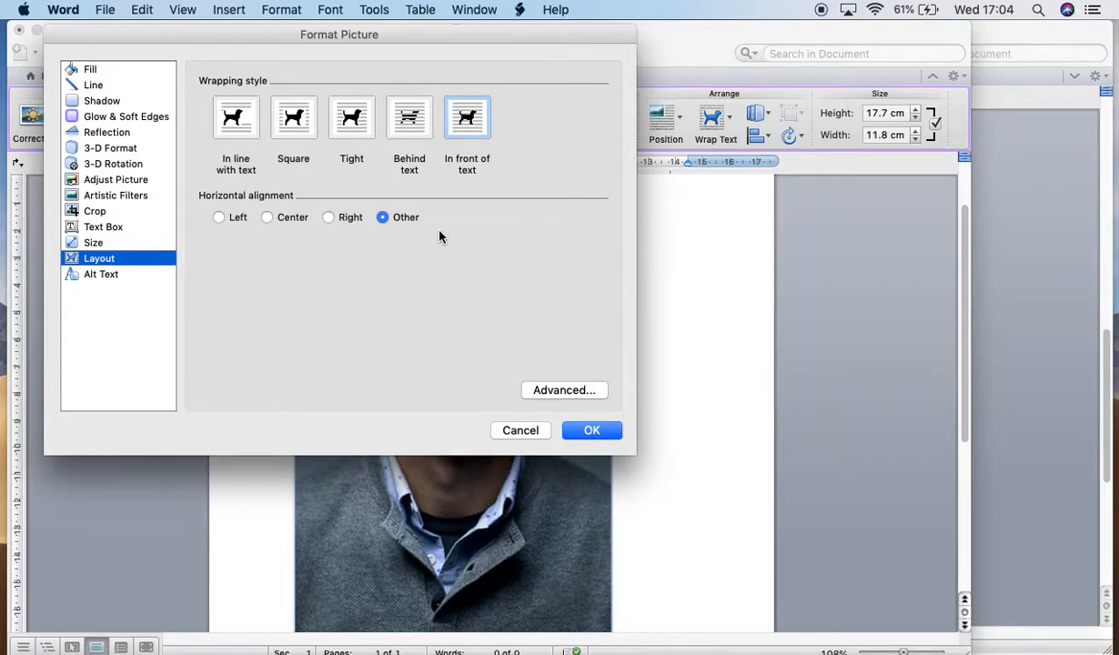
pyautogui.click(591, 429)
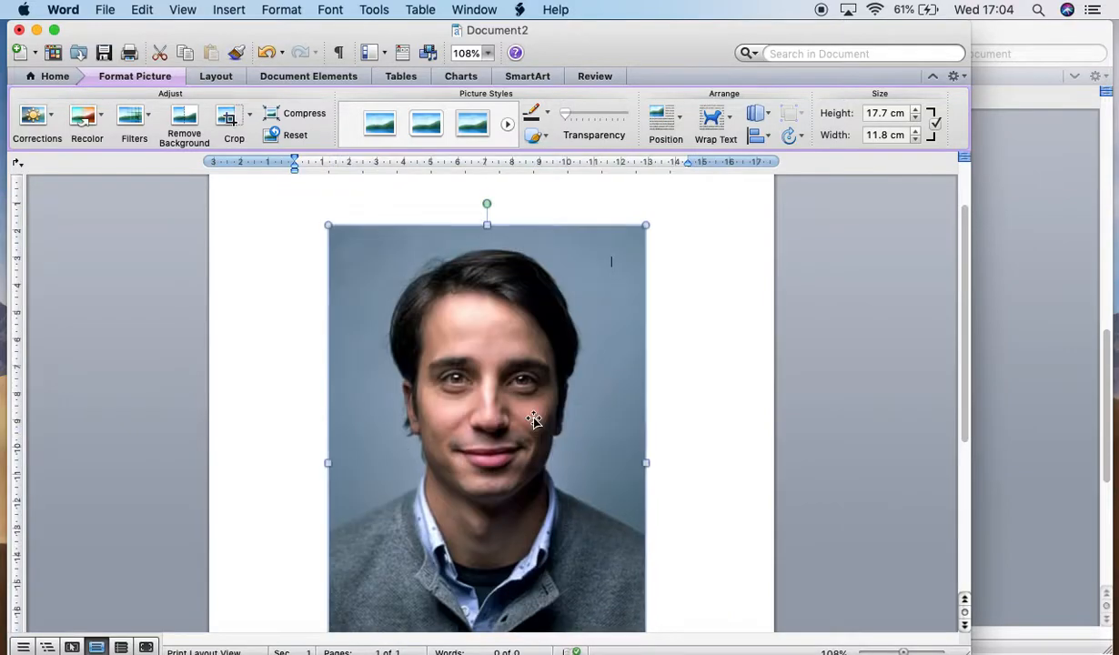
# Step: Drag the photo toward the top left and shrink it to about 13.6 by 9.1 cm
pyautogui.moveTo(646, 226); pyautogui.dragTo(666, 199)
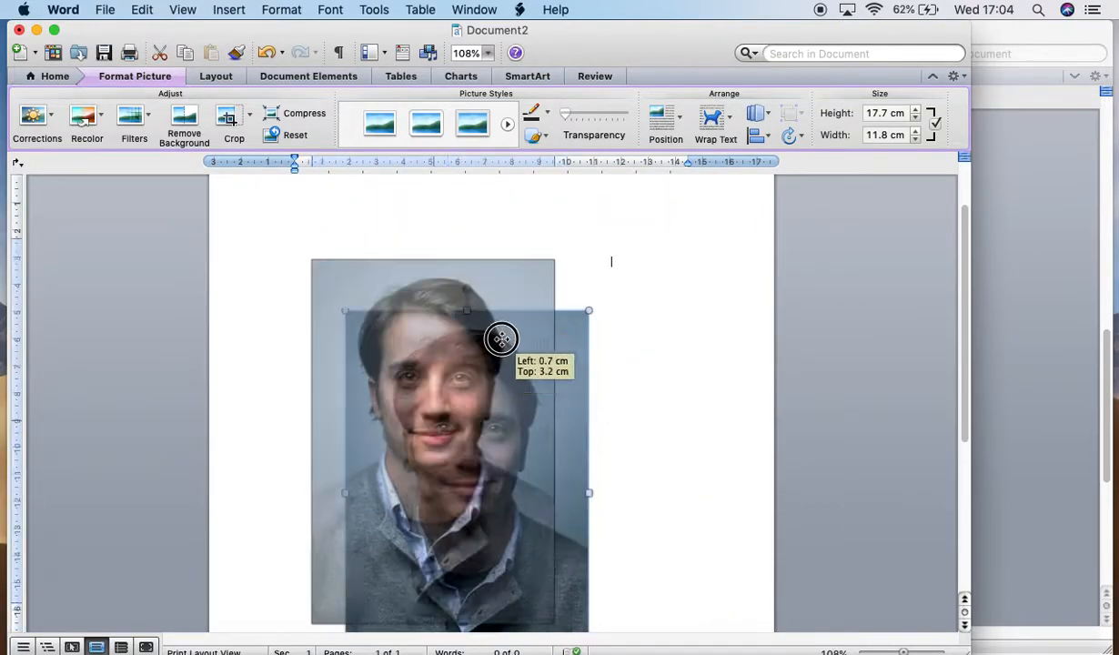
pyautogui.moveTo(502, 340); pyautogui.dragTo(414, 382)
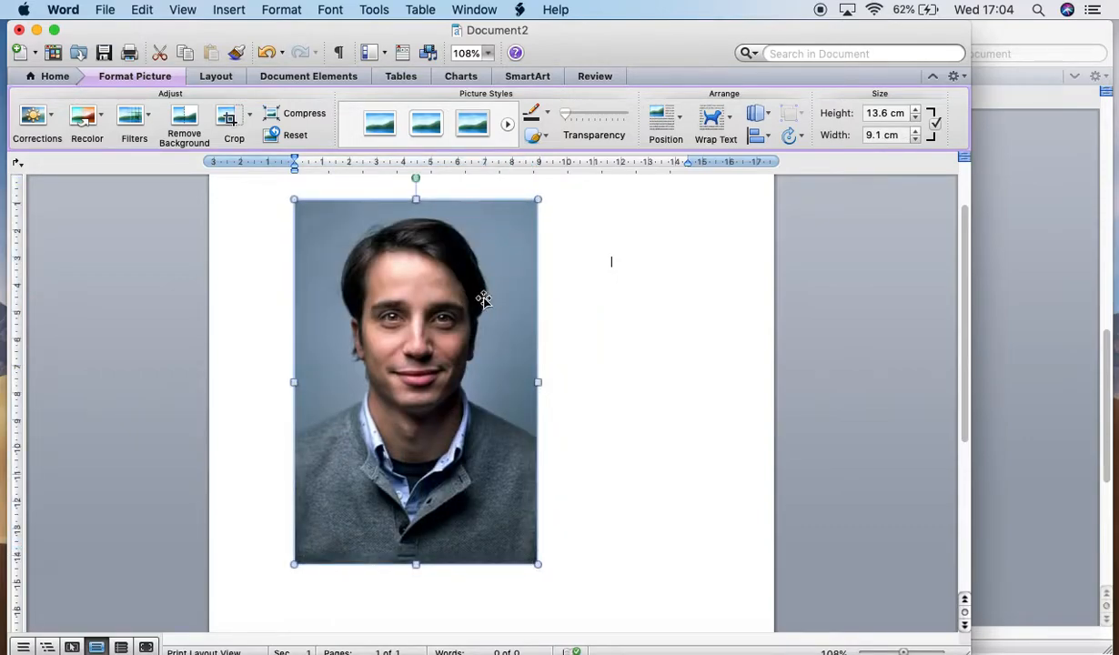
pyautogui.moveTo(415, 291)
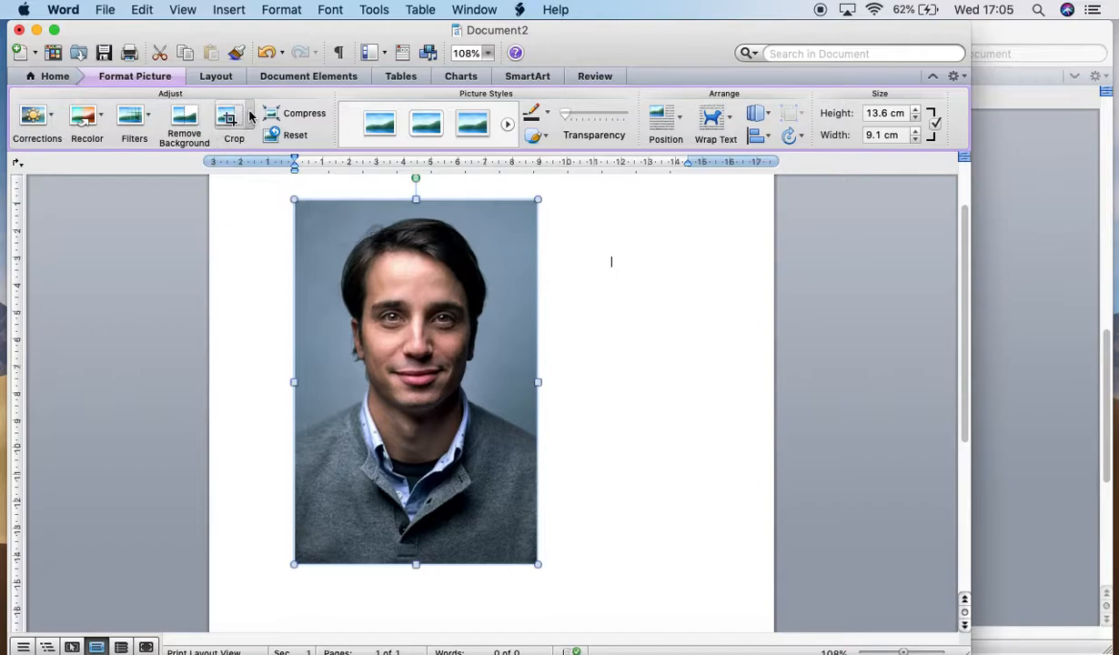
pyautogui.moveTo(233, 118)
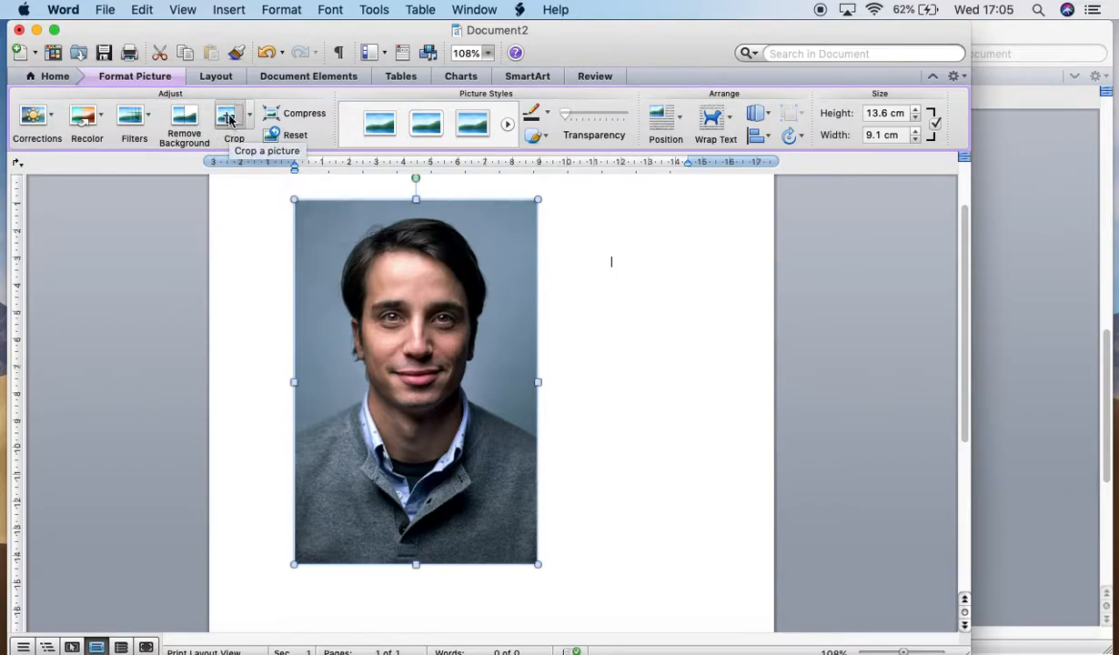
# Step: Mask the portrait to an Oval from Crop > Mask to Shape > Basic Shapes
pyautogui.click(233, 124)
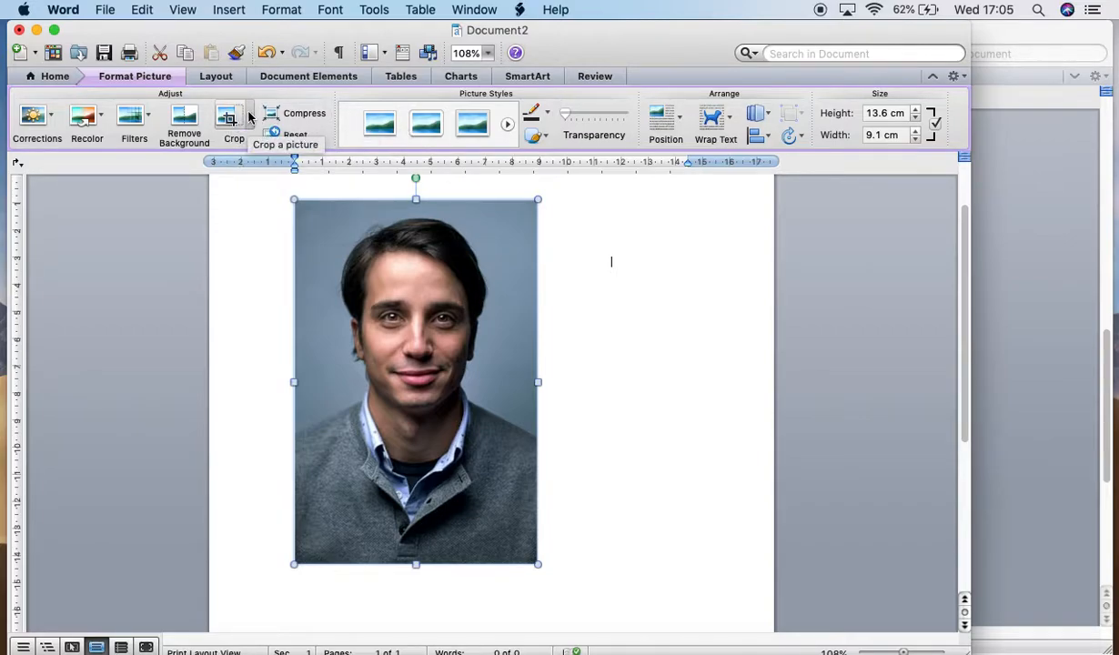
pyautogui.click(233, 124)
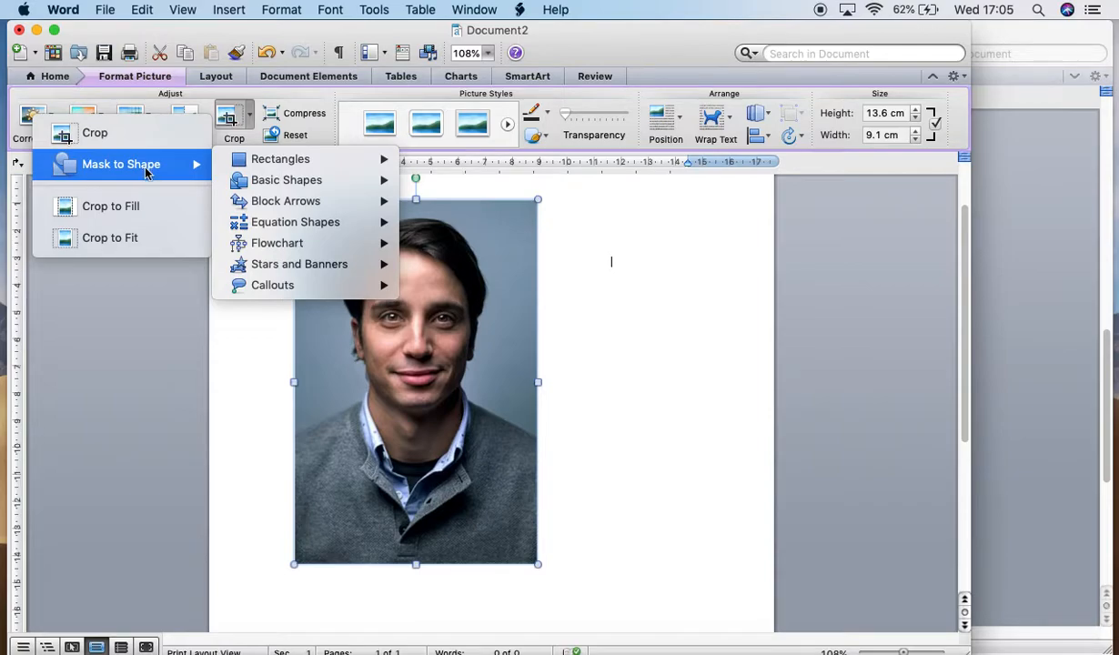
pyautogui.moveTo(287, 181)
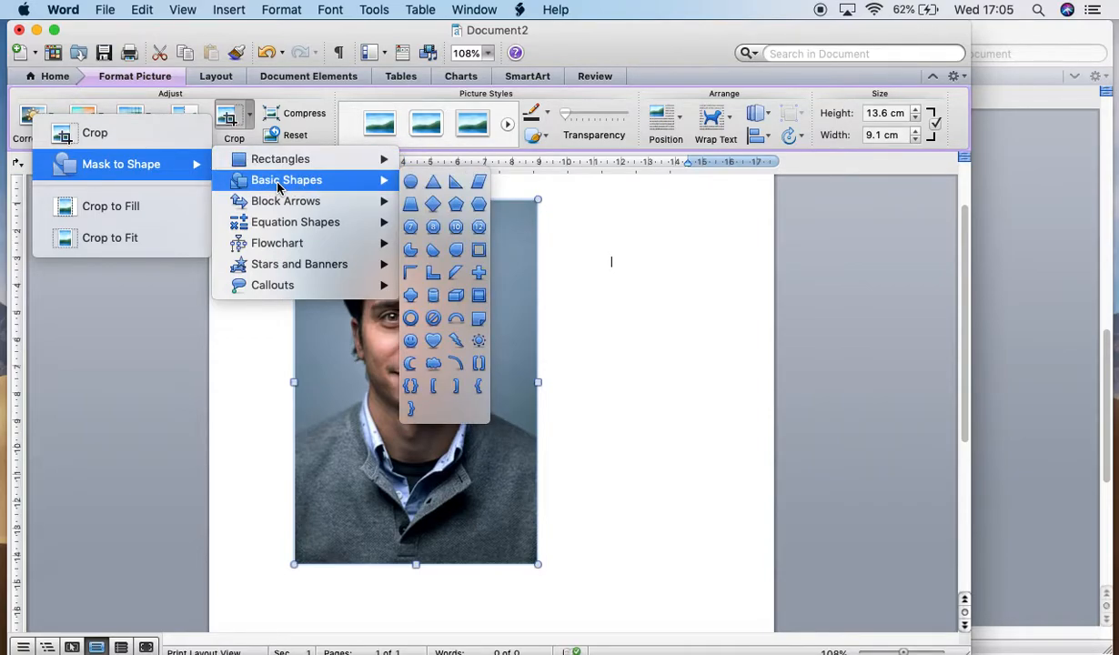
pyautogui.moveTo(295, 222)
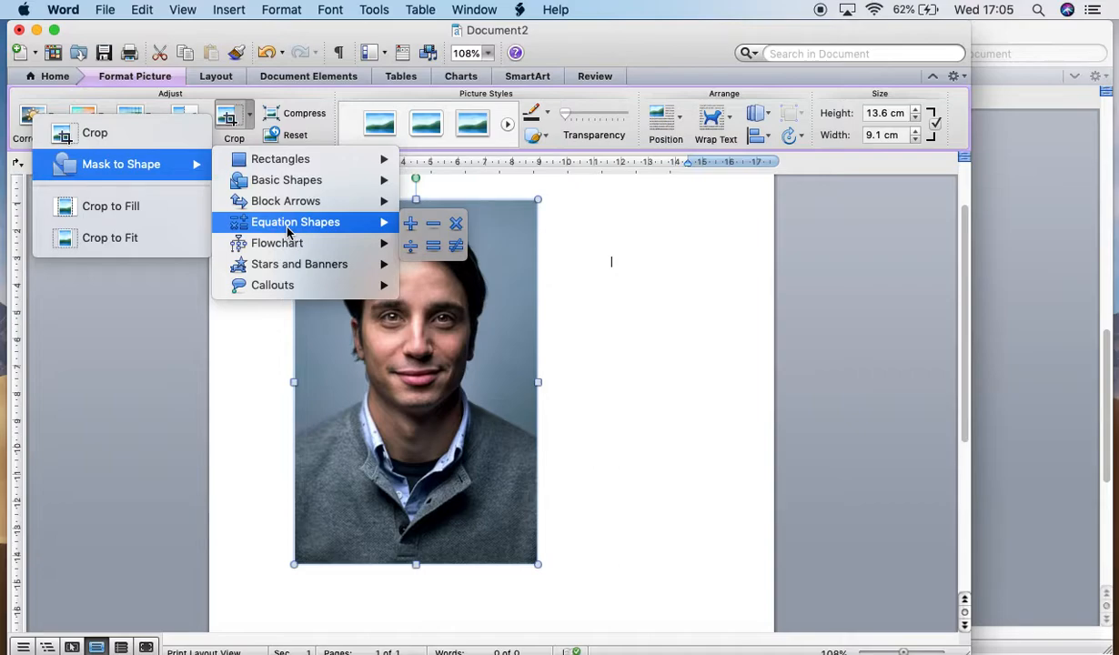
pyautogui.moveTo(298, 263)
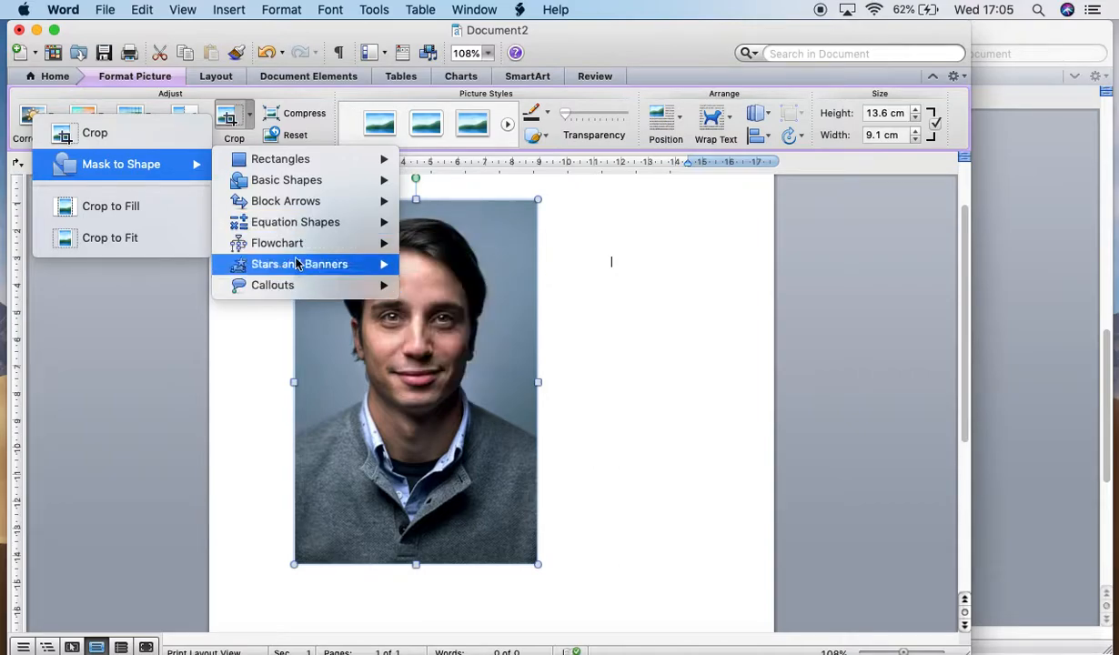
pyautogui.moveTo(288, 180)
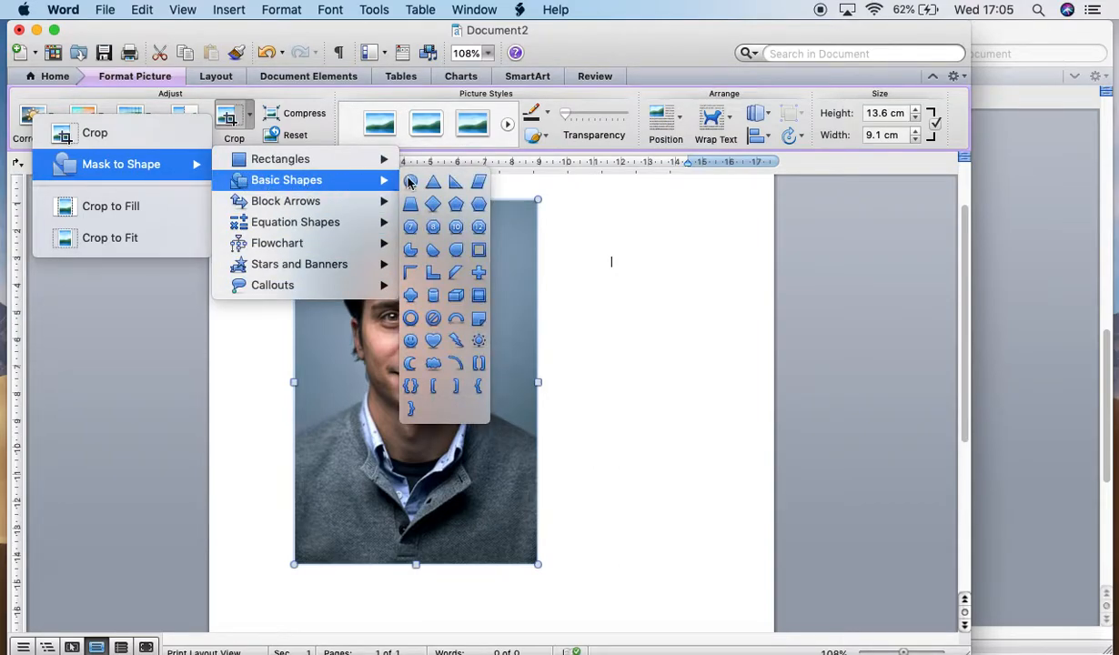
pyautogui.click(409, 181)
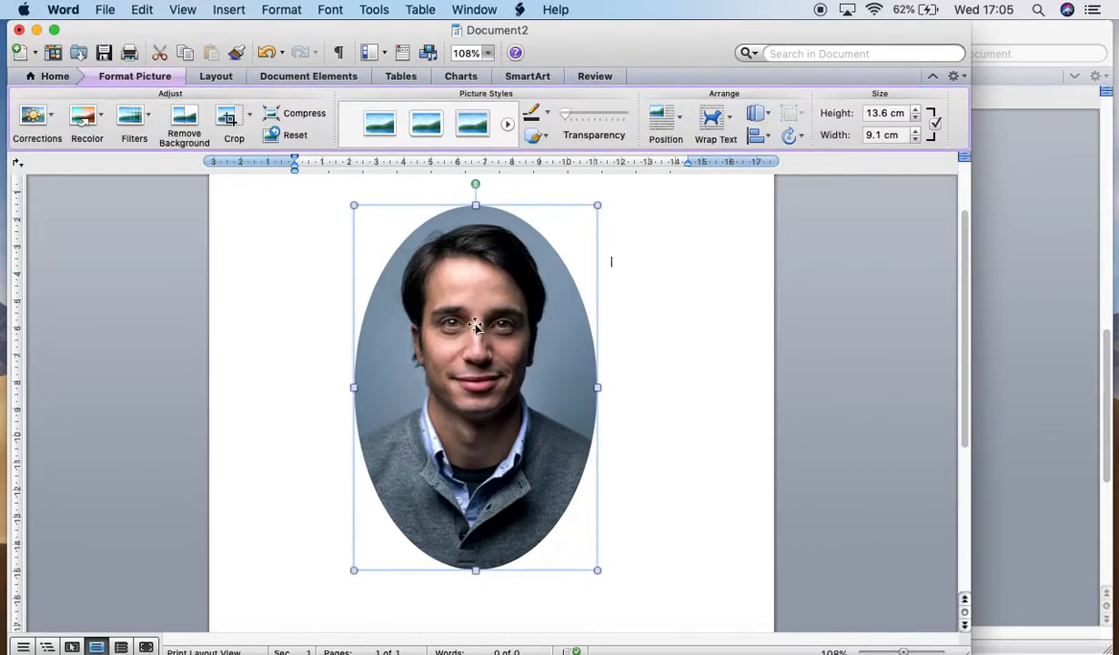
pyautogui.moveTo(229, 118)
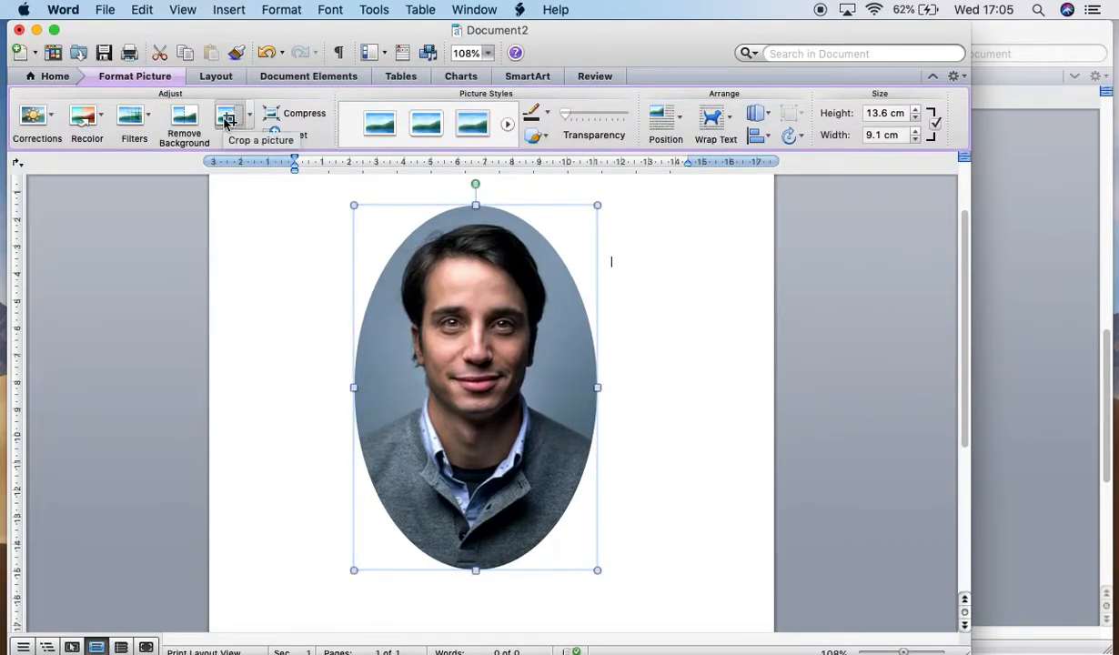
# Step: Crop the oval to equal width and height (about 9.6 by 9.1 cm) and enlarge the photo behind it
pyautogui.click(229, 119)
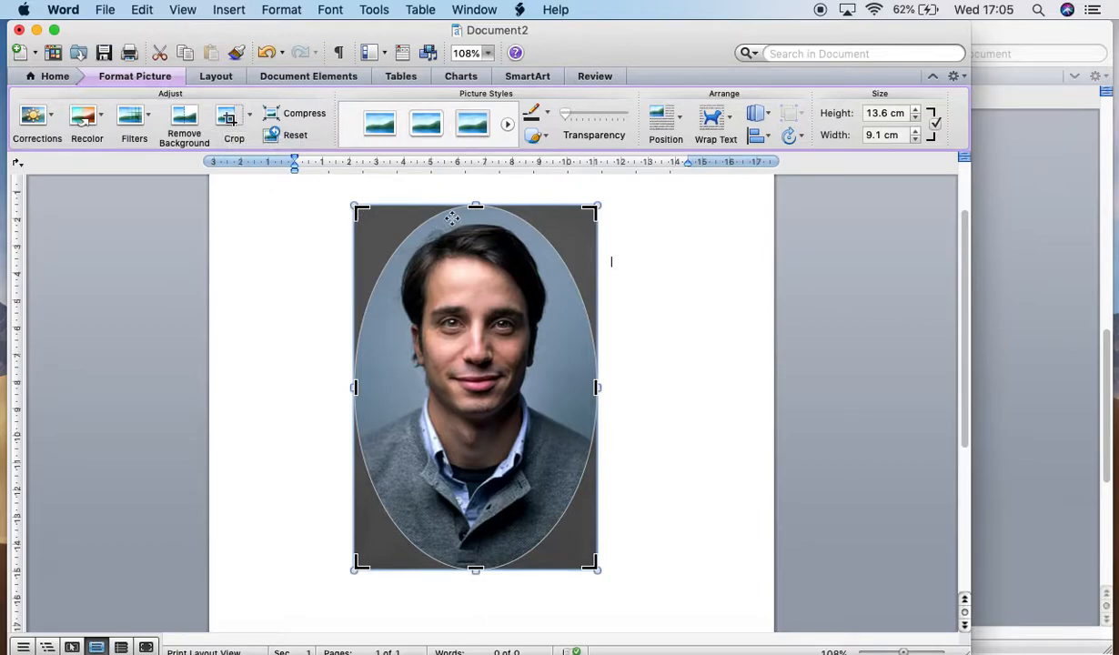
pyautogui.moveTo(571, 313)
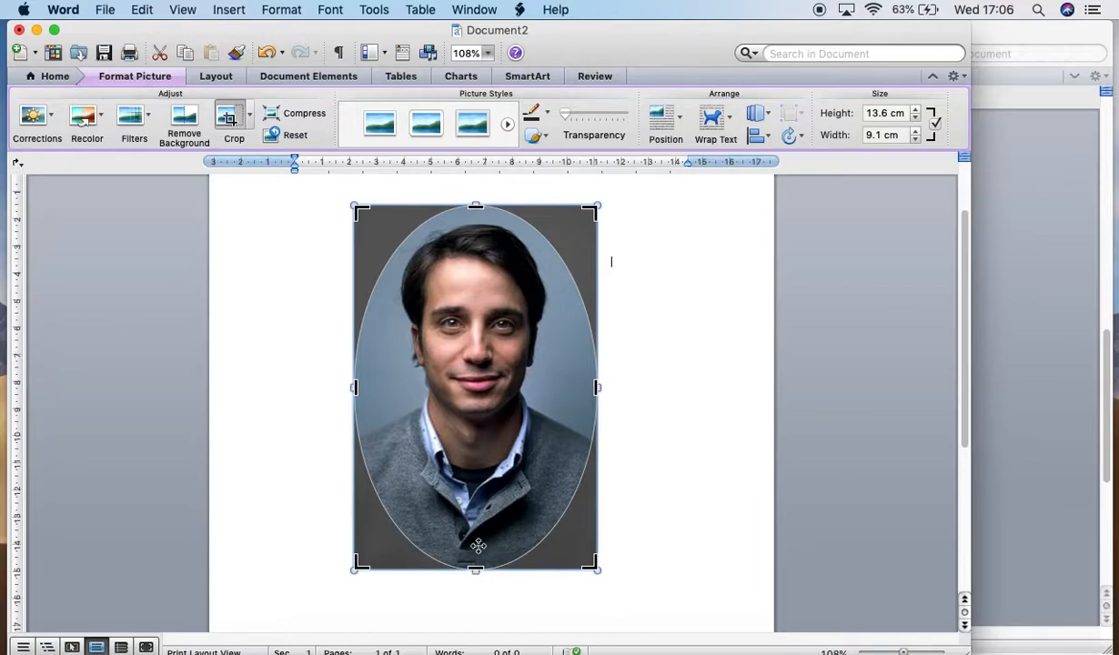
pyautogui.moveTo(482, 564)
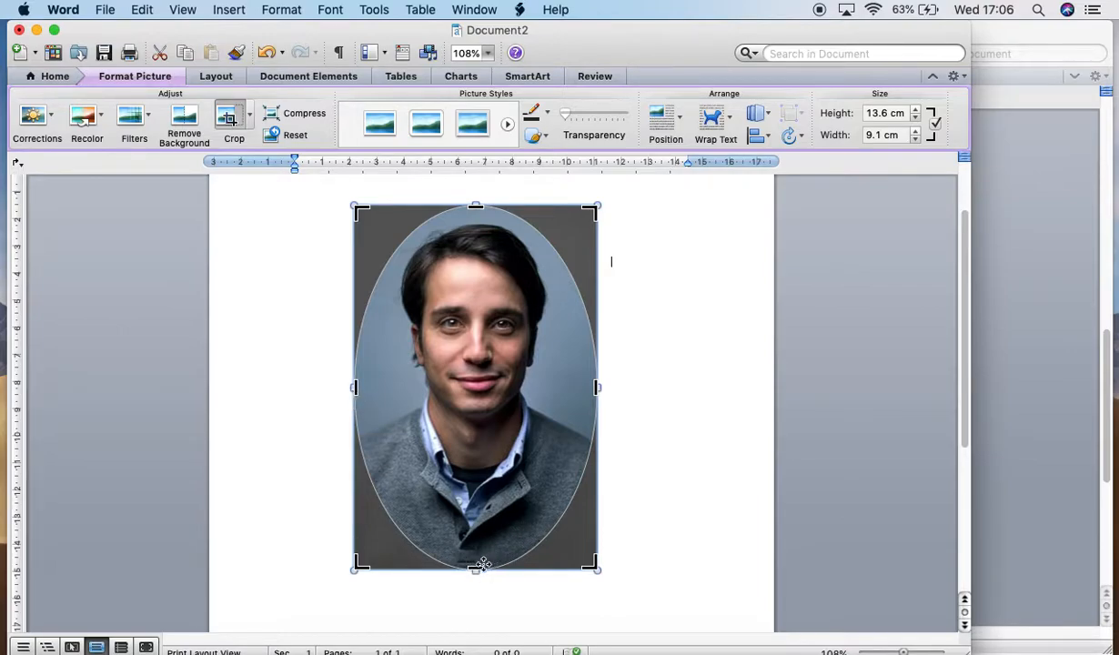
pyautogui.moveTo(480, 564); pyautogui.dragTo(477, 553)
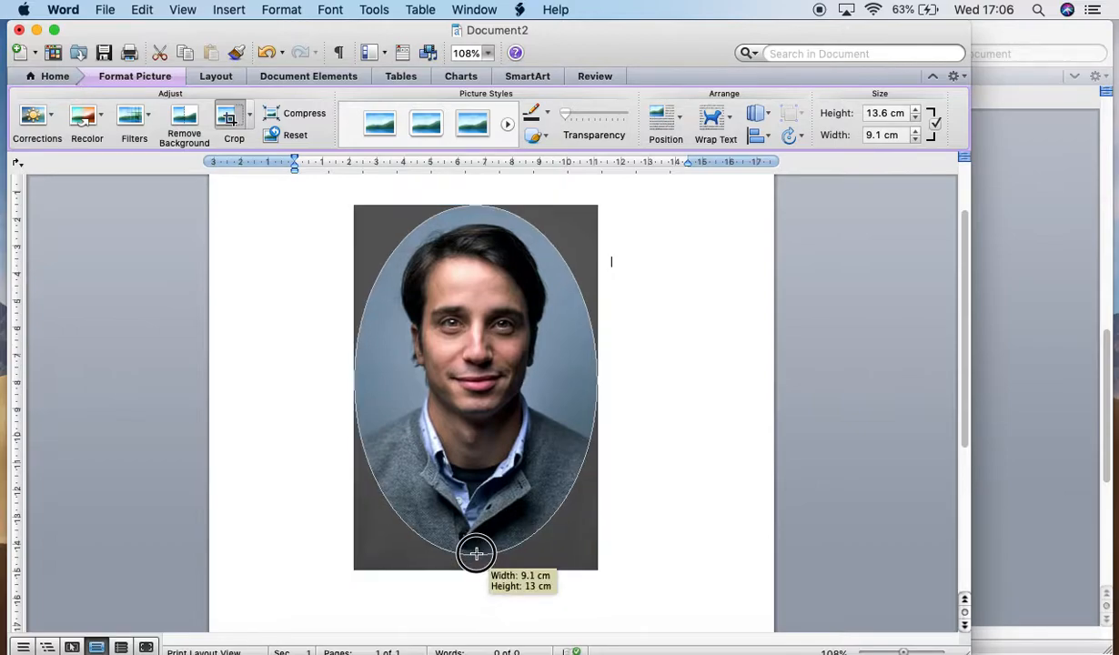
pyautogui.moveTo(477, 553); pyautogui.dragTo(477, 535)
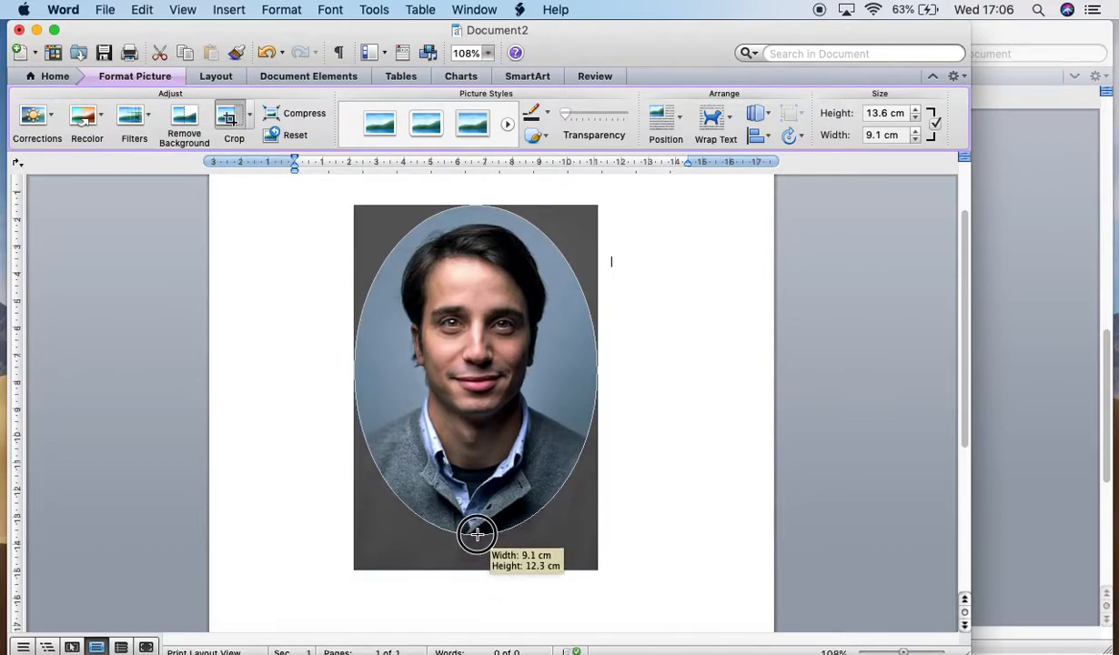
pyautogui.moveTo(477, 534); pyautogui.dragTo(477, 466)
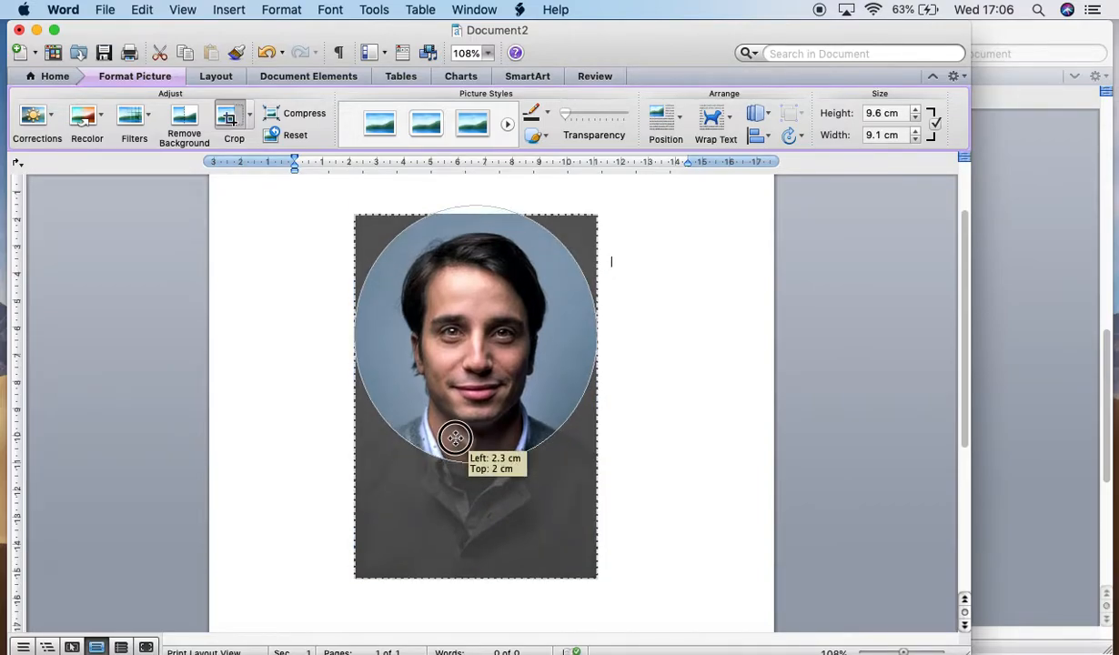
pyautogui.moveTo(455, 436); pyautogui.dragTo(544, 517)
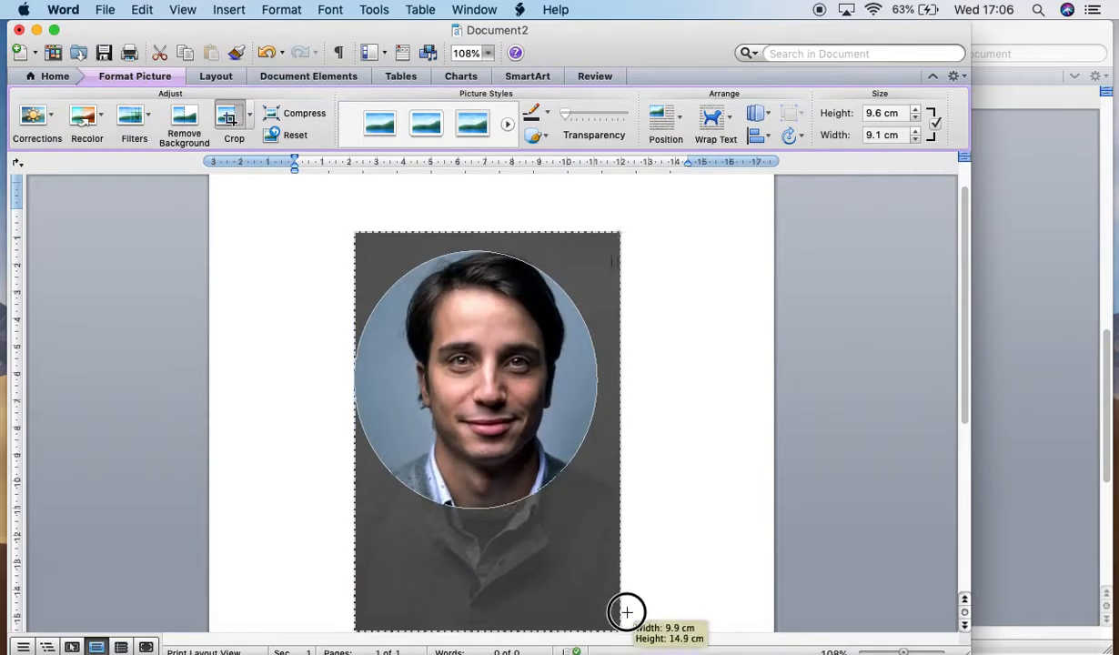
pyautogui.moveTo(625, 611); pyautogui.dragTo(599, 590)
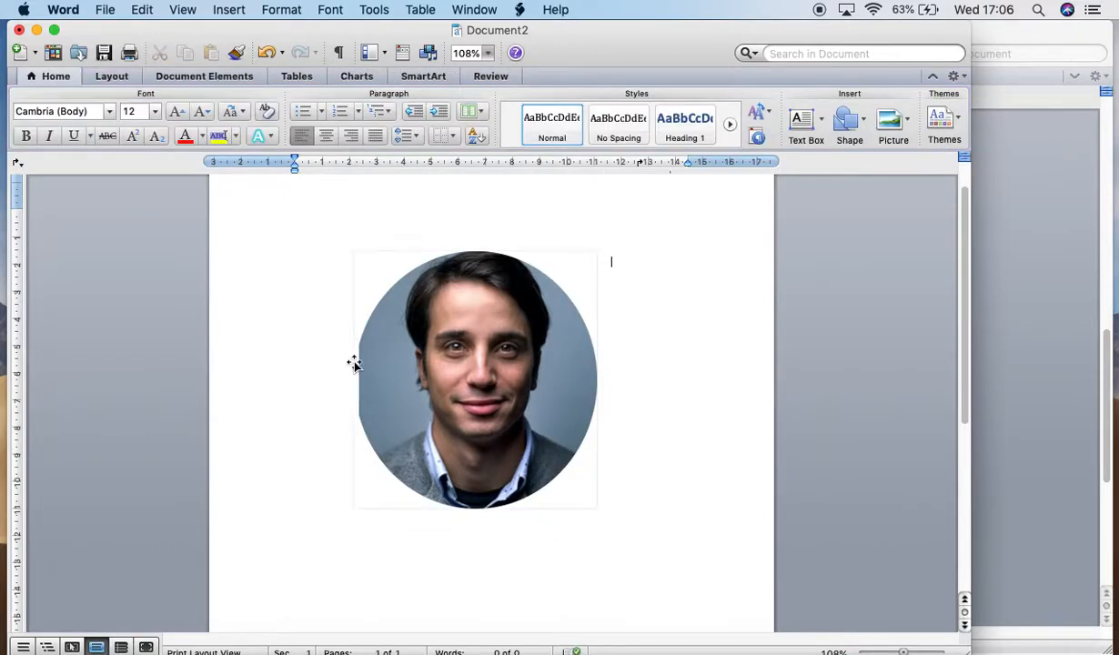
# Step: Reopen cropping and reposition the face so it sits centred in the circle
pyautogui.click(475, 381)
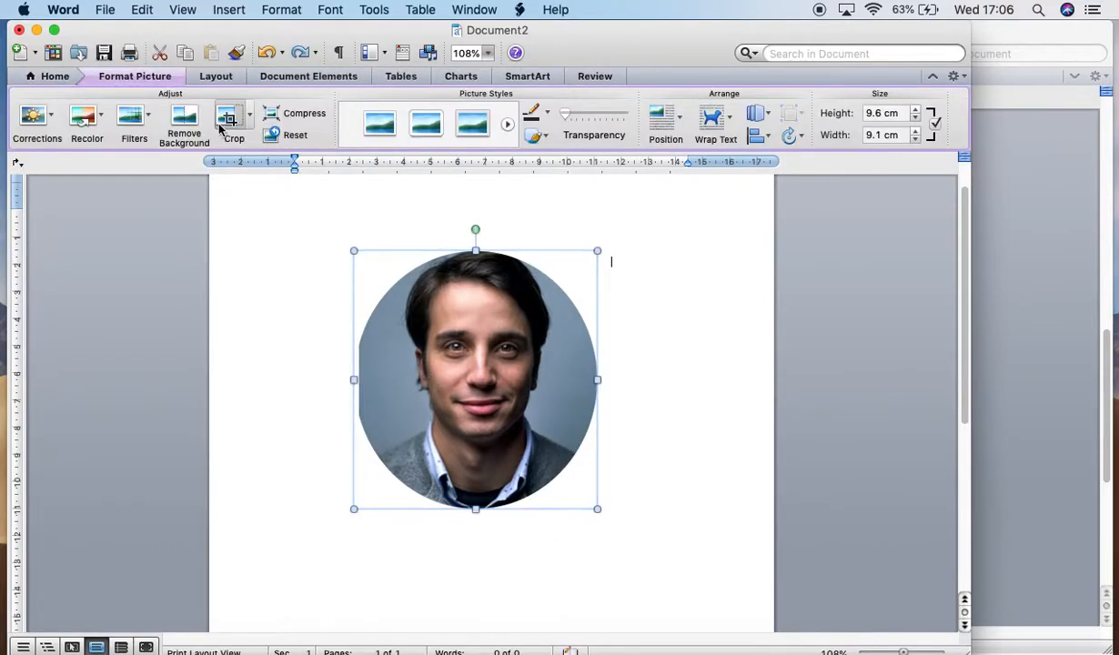
pyautogui.click(233, 124)
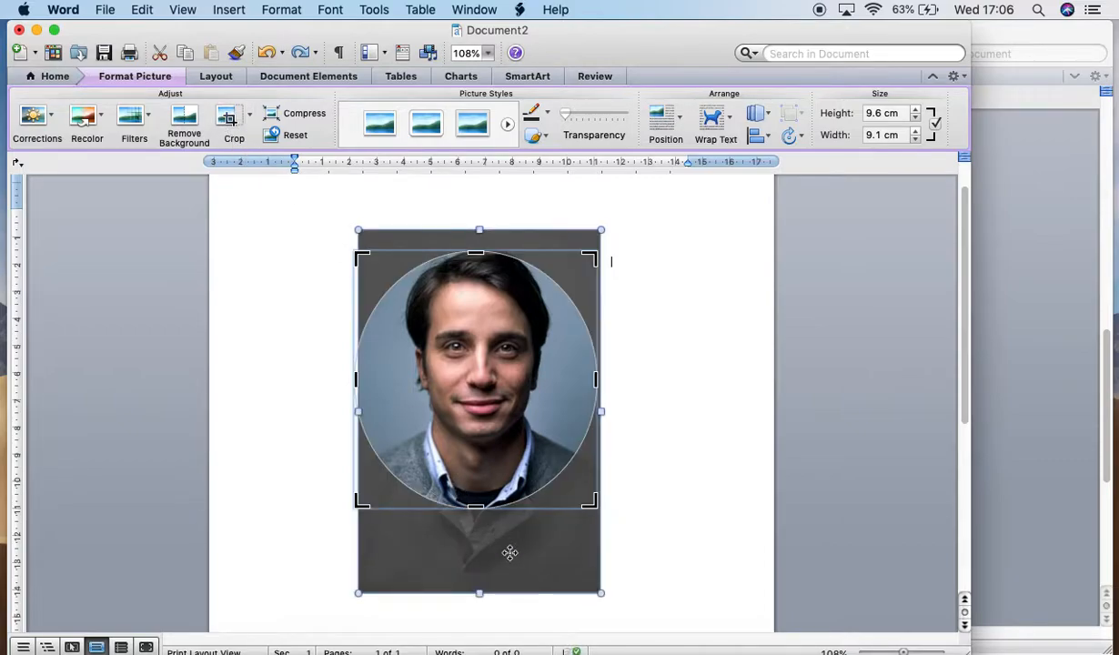
pyautogui.moveTo(357, 500); pyautogui.dragTo(354, 601)
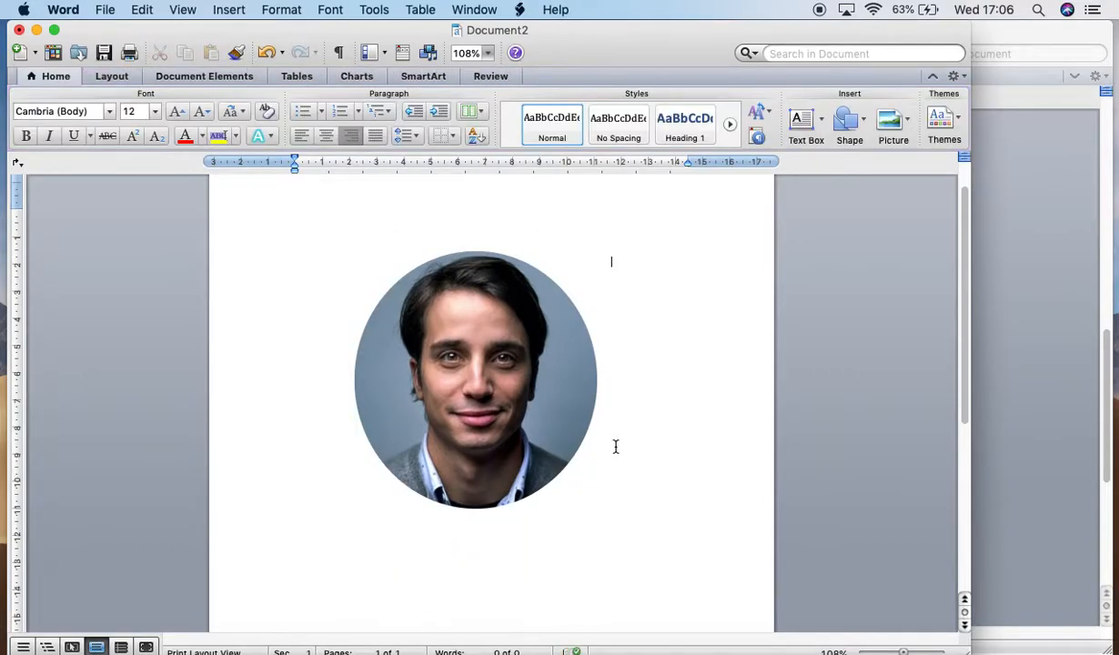
# Step: Draw a banner rectangle across the top of the page and set it in front of text
pyautogui.click(475, 380)
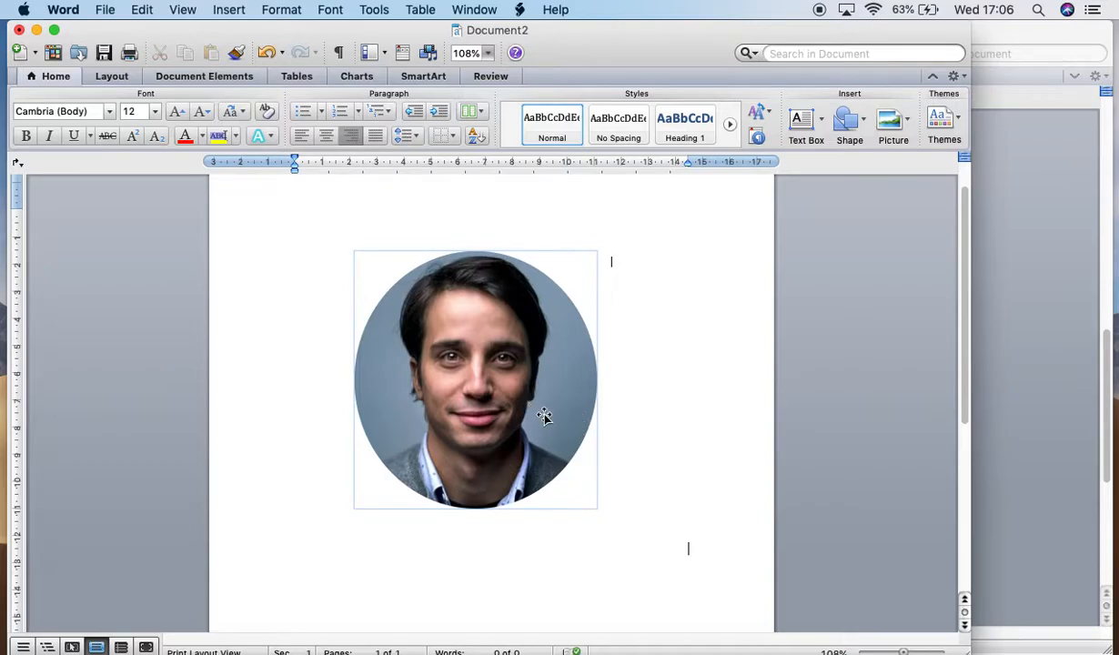
pyautogui.moveTo(557, 408)
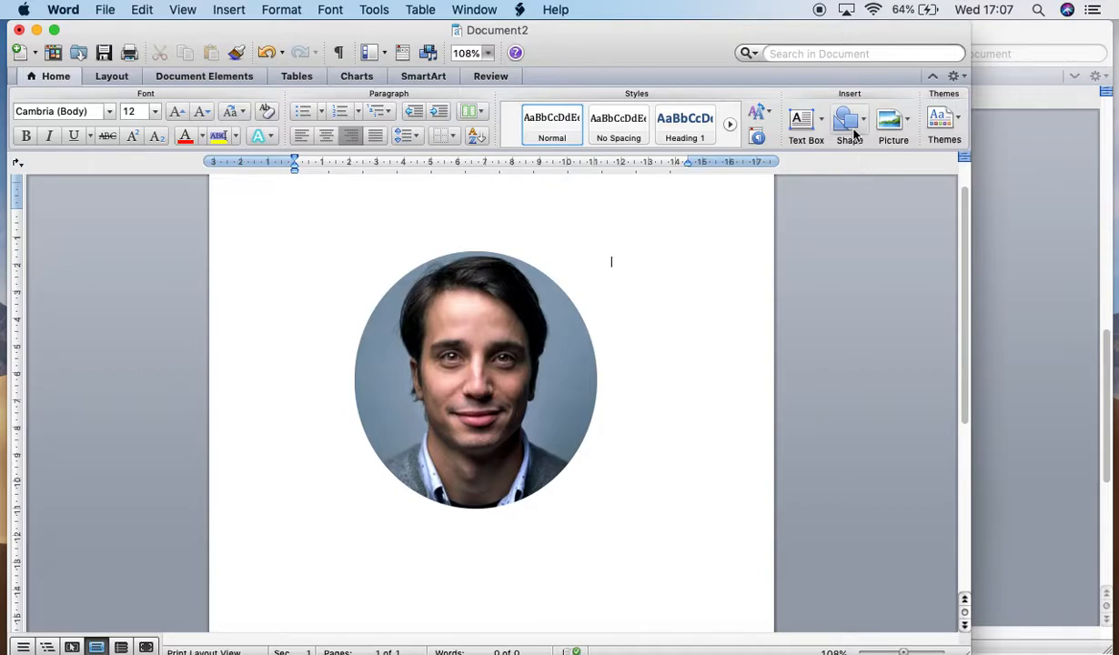
pyautogui.click(844, 124)
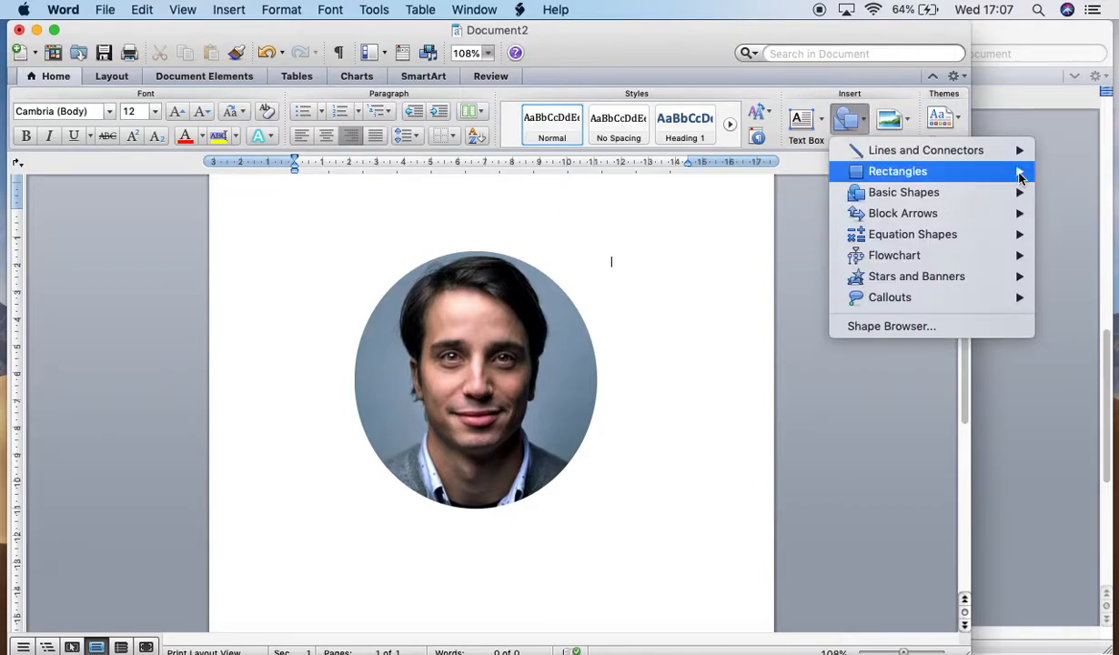
pyautogui.moveTo(235, 192); pyautogui.dragTo(548, 290)
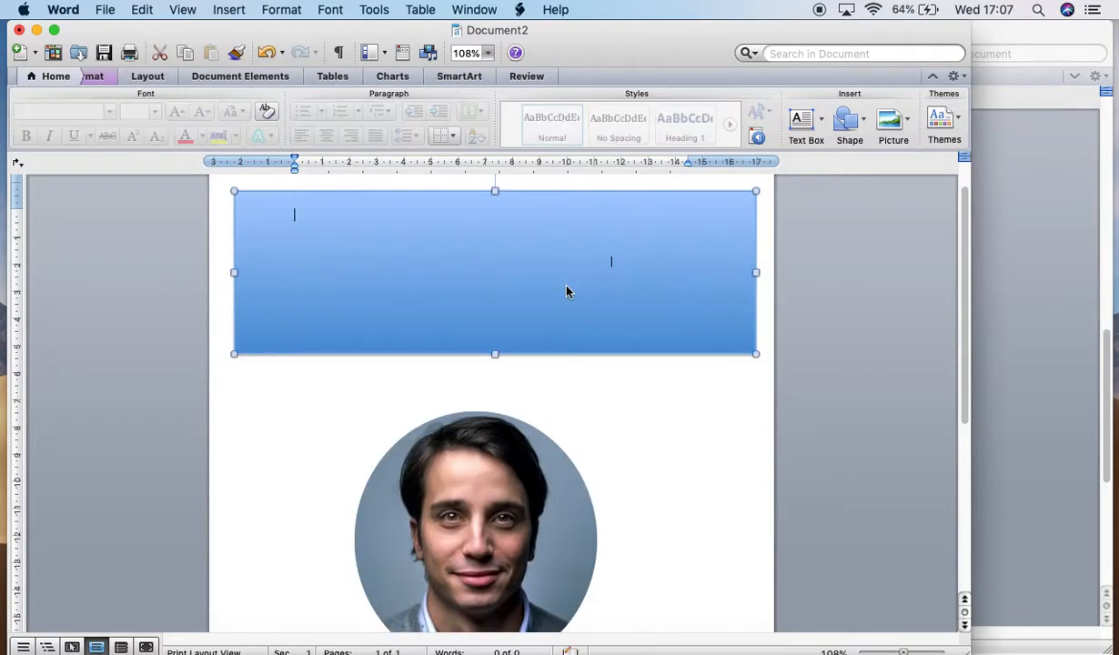
pyautogui.click(707, 118)
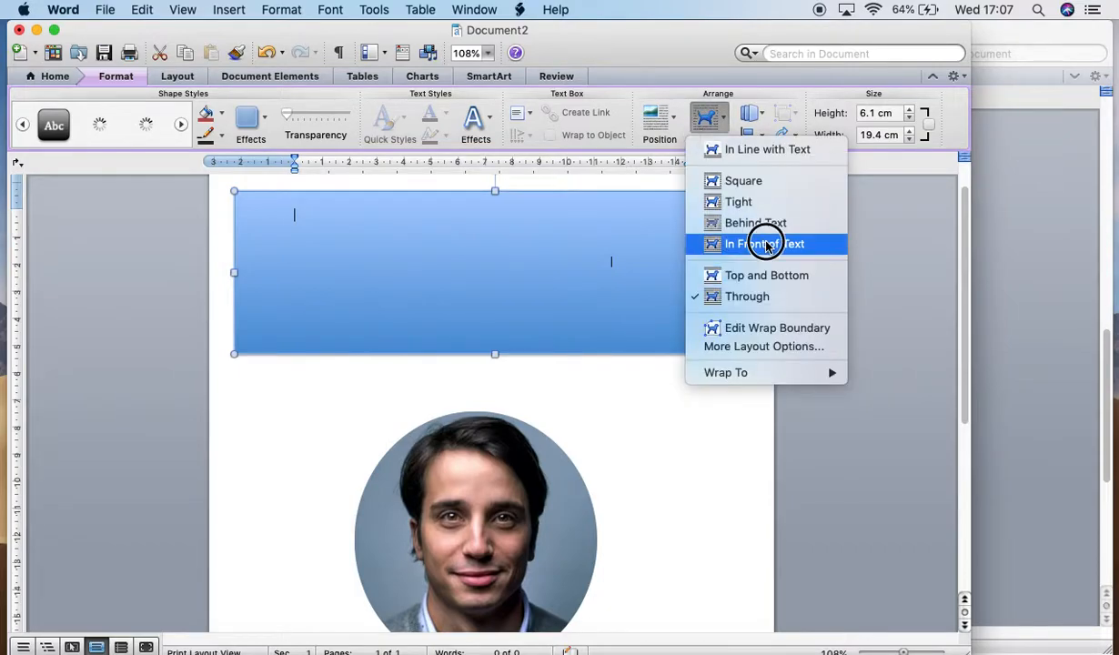
pyautogui.click(756, 244)
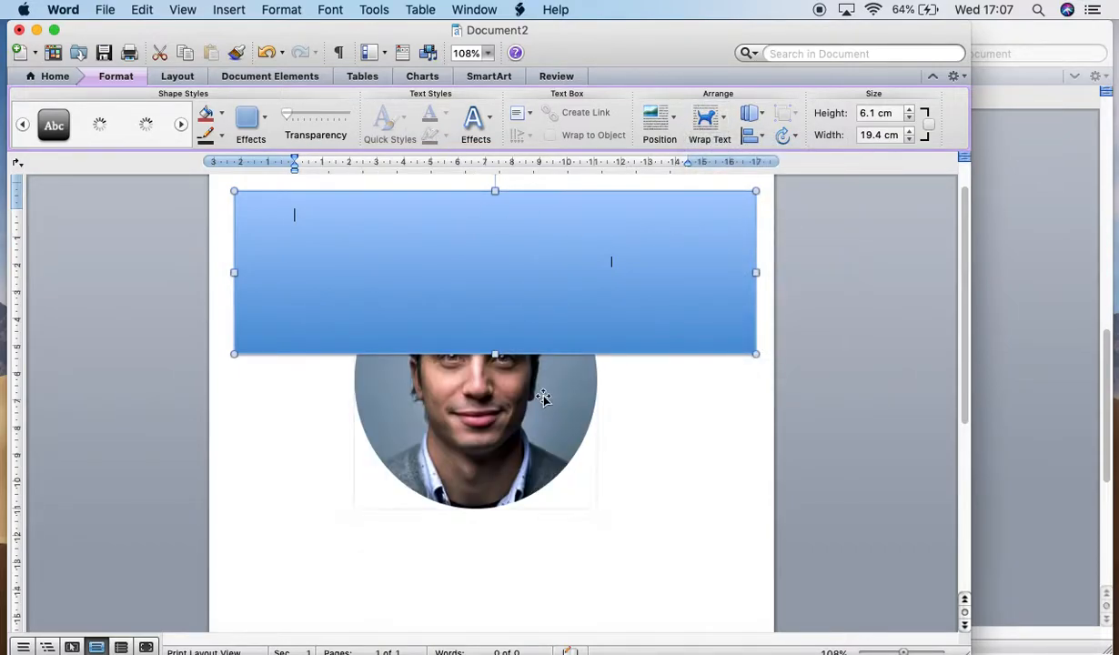
# Step: Apply a red shape style to the banner and browse the Shadow effect choices
pyautogui.click(55, 76)
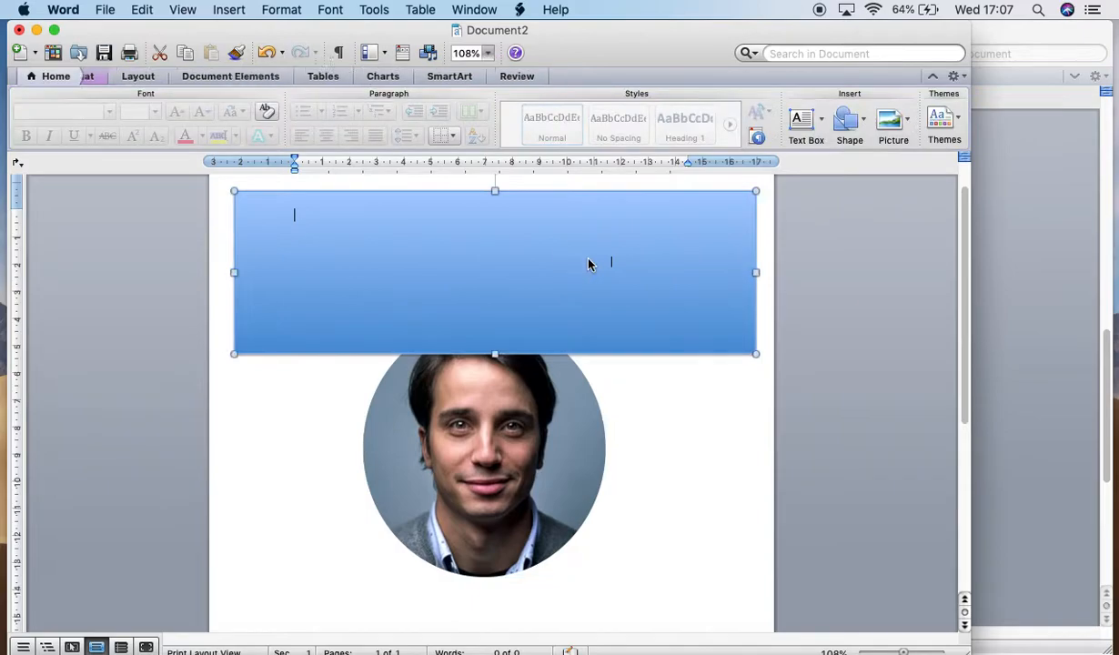
pyautogui.click(116, 77)
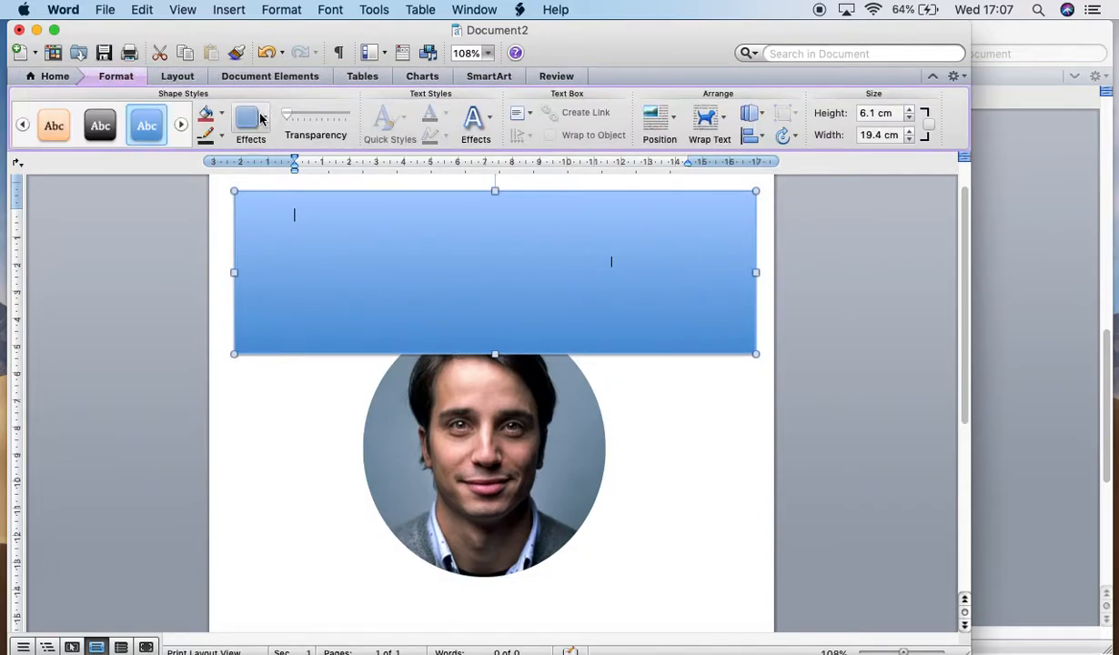
pyautogui.click(145, 126)
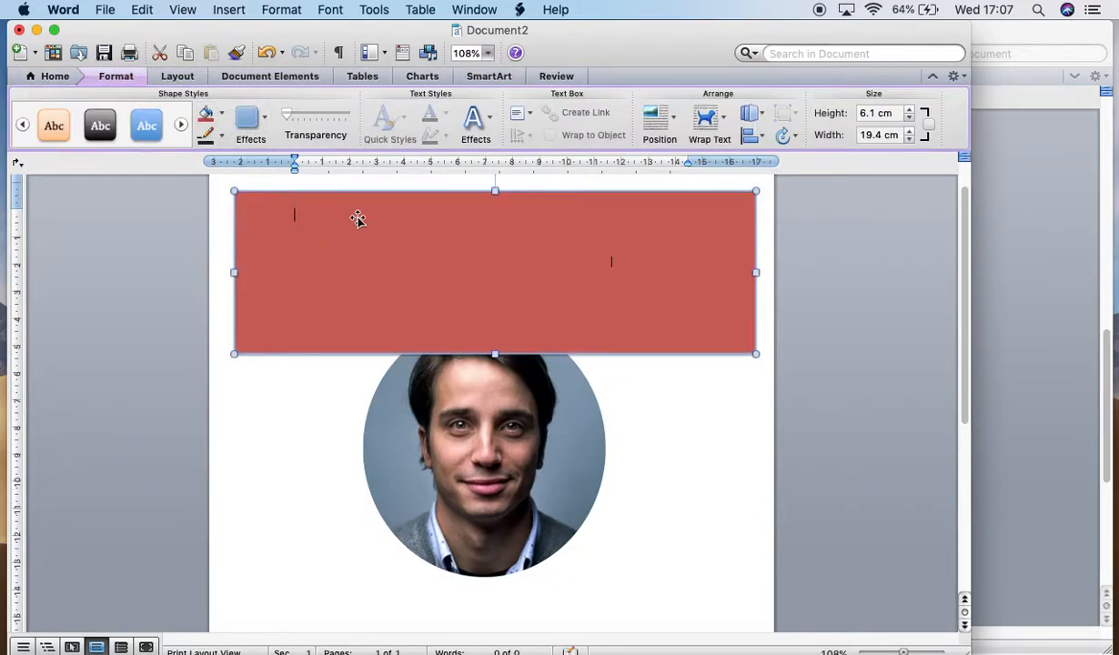
pyautogui.click(251, 118)
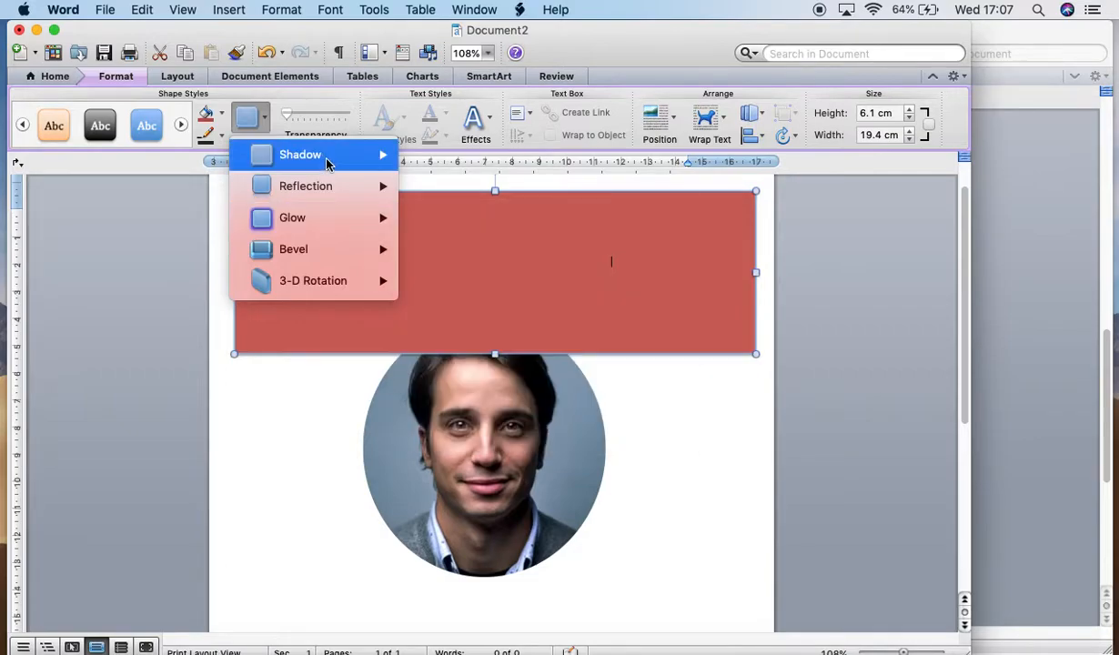
pyautogui.click(300, 153)
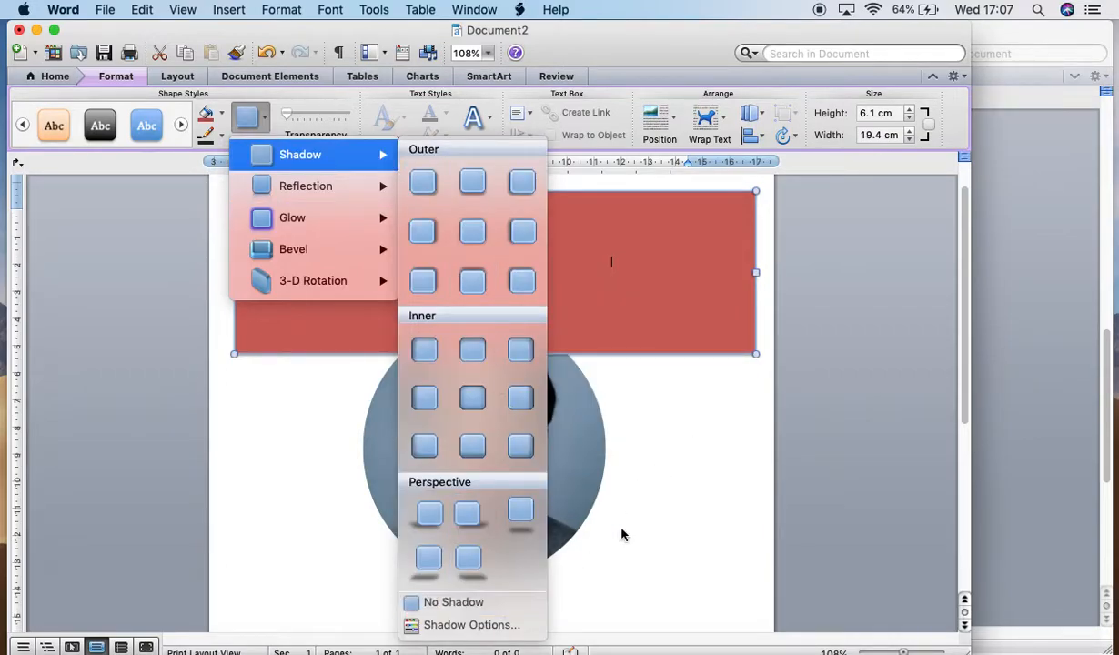
# Step: Move the circular portrait up so it overlaps the left side of the red banner
pyautogui.rightClick(464, 454)
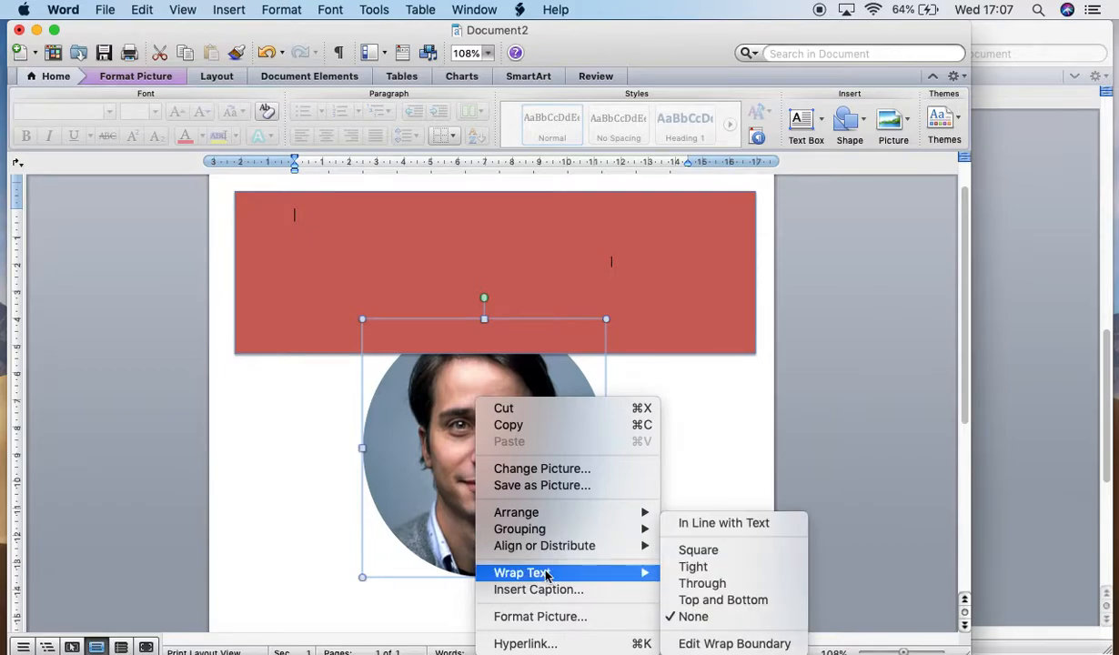
pyautogui.moveTo(517, 513)
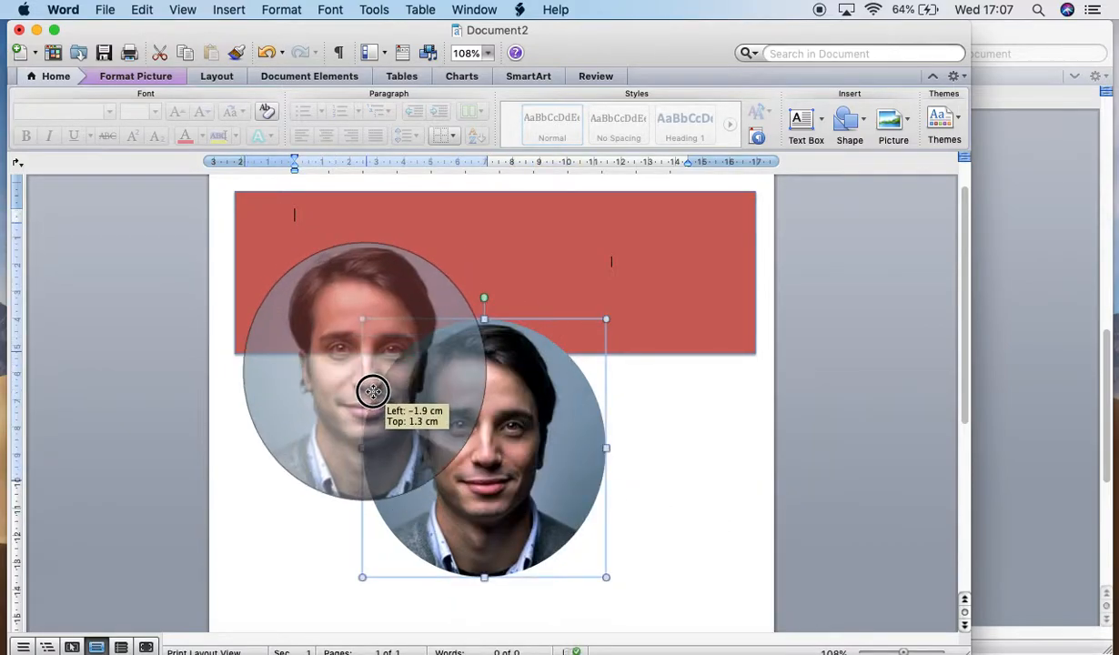
pyautogui.moveTo(371, 391); pyautogui.dragTo(364, 364)
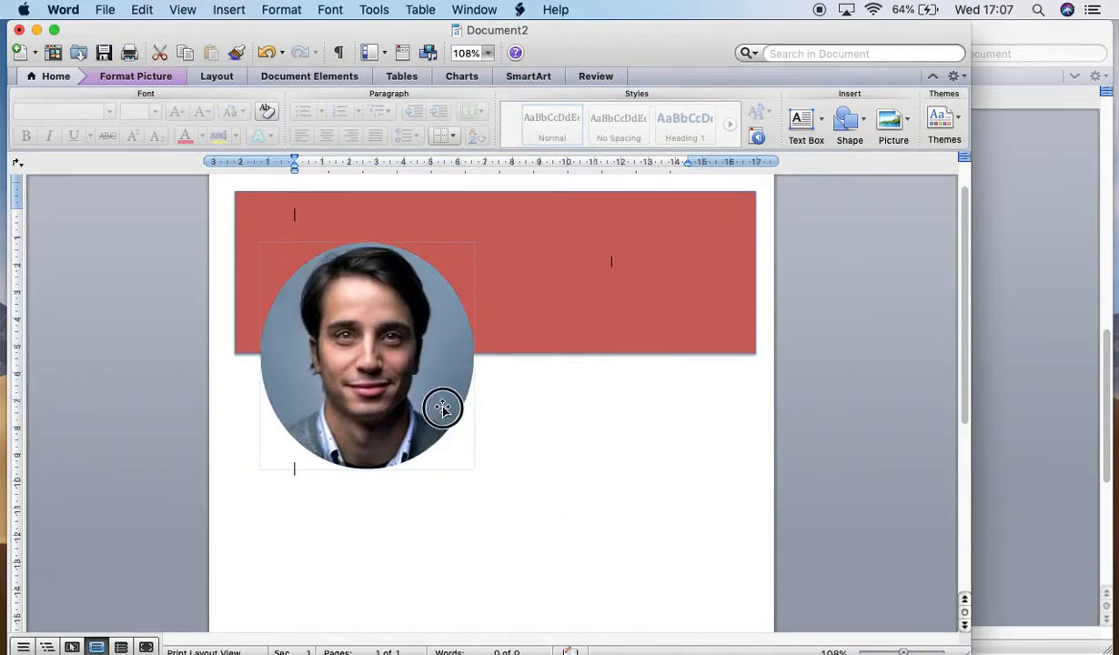
pyautogui.click(443, 408)
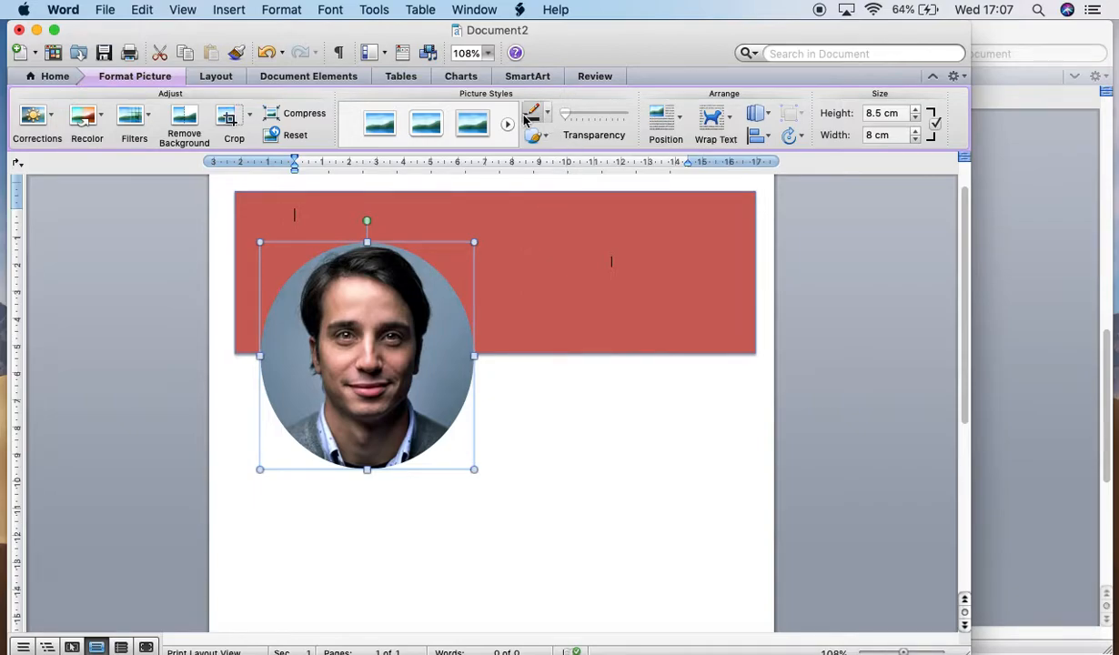
pyautogui.moveTo(536, 113)
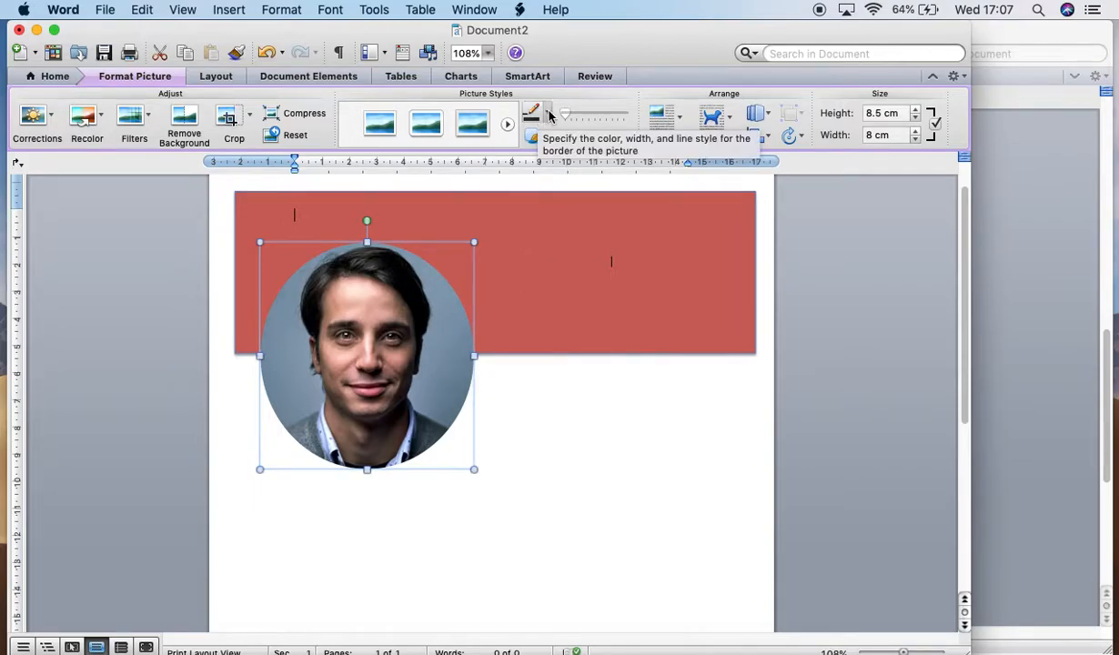
# Step: Choose a white Picture Border for the portrait and bring up the line weight choices
pyautogui.click(535, 112)
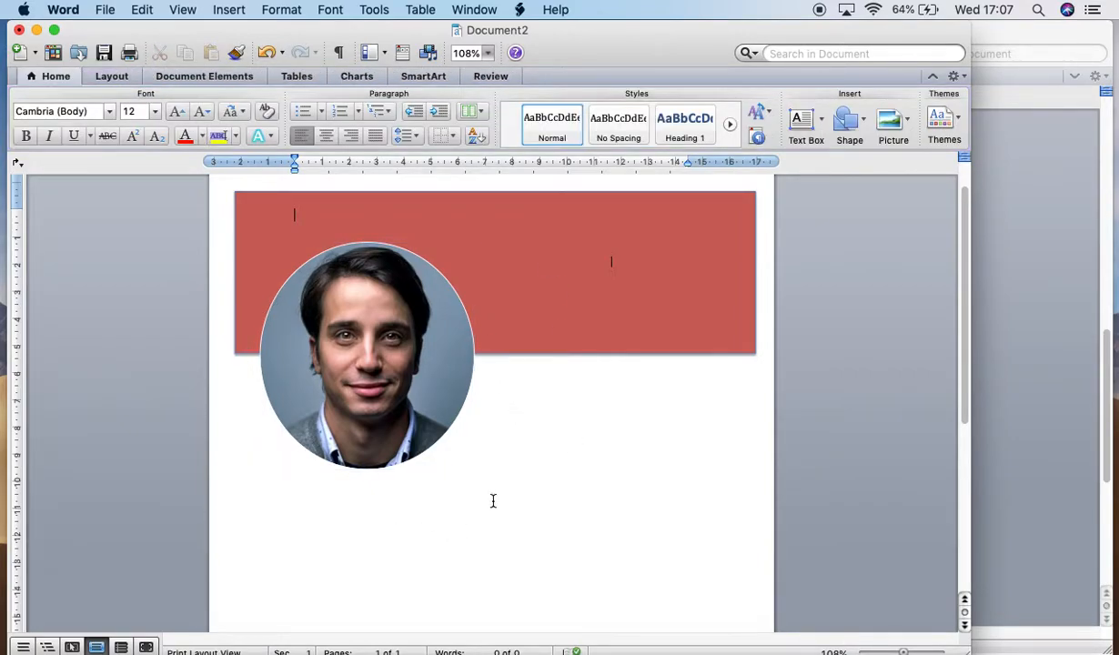
pyautogui.click(368, 355)
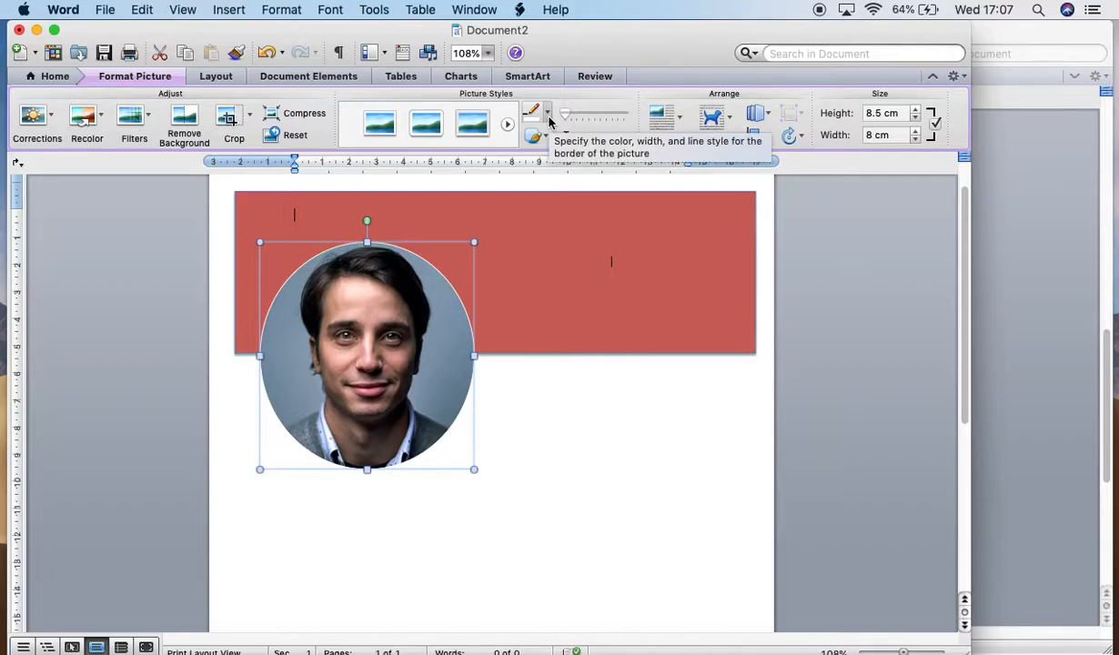
pyautogui.click(533, 113)
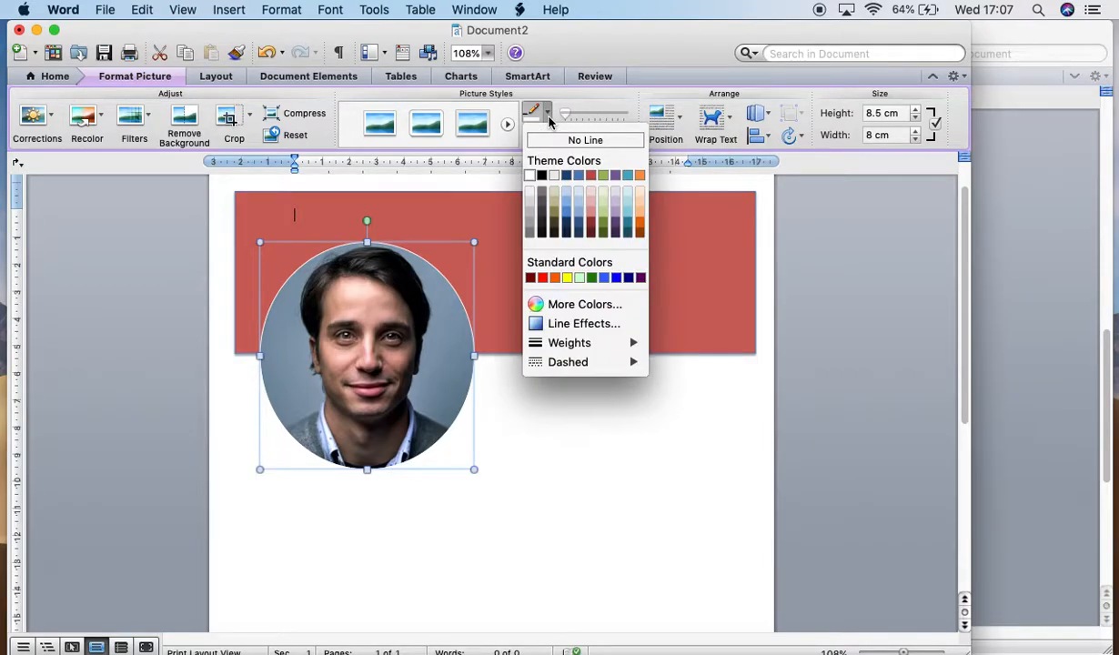
pyautogui.click(570, 342)
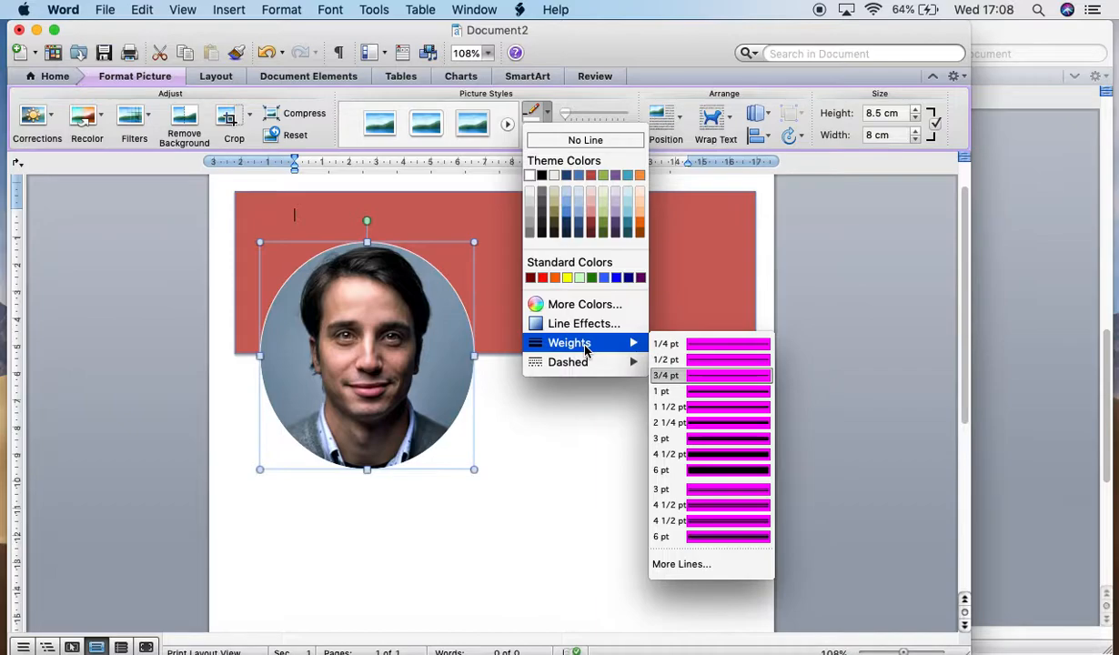
pyautogui.moveTo(698, 420)
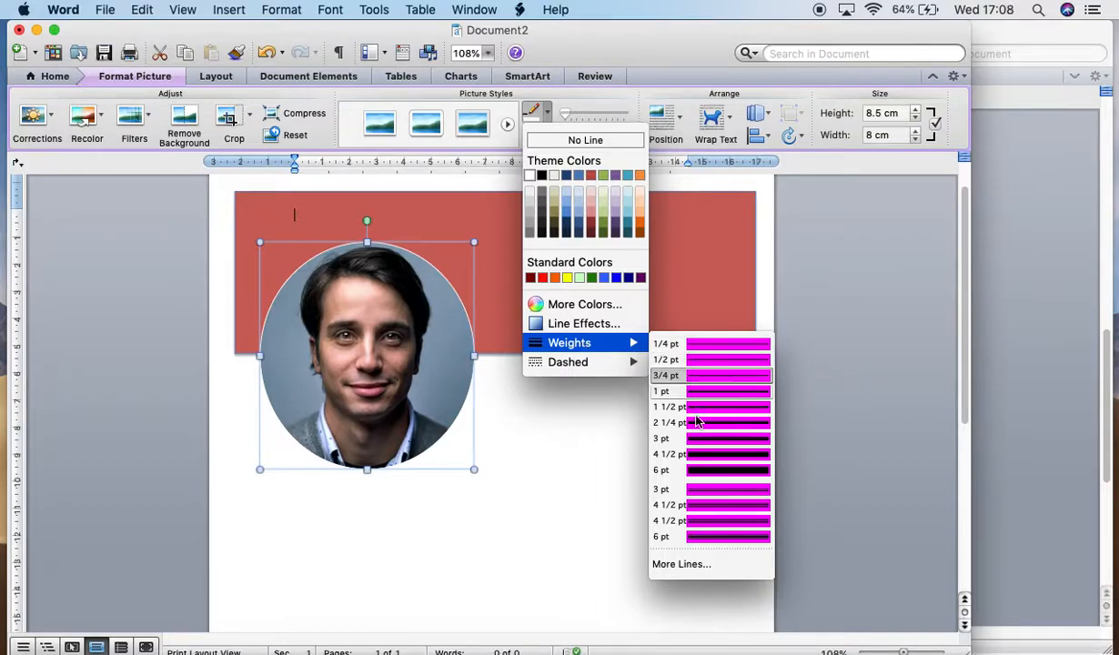
pyautogui.moveTo(709, 482)
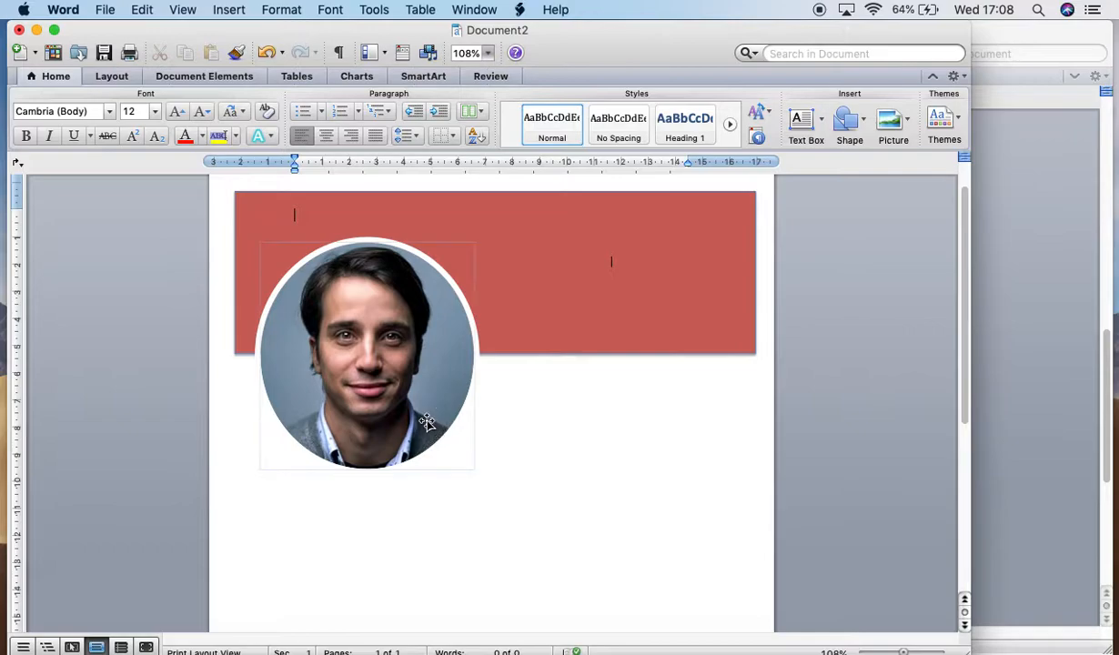
# Step: Shrink the portrait to about 7.8 by 7.3 cm, then Reset it to a plain rectangular photo
pyautogui.click(367, 355)
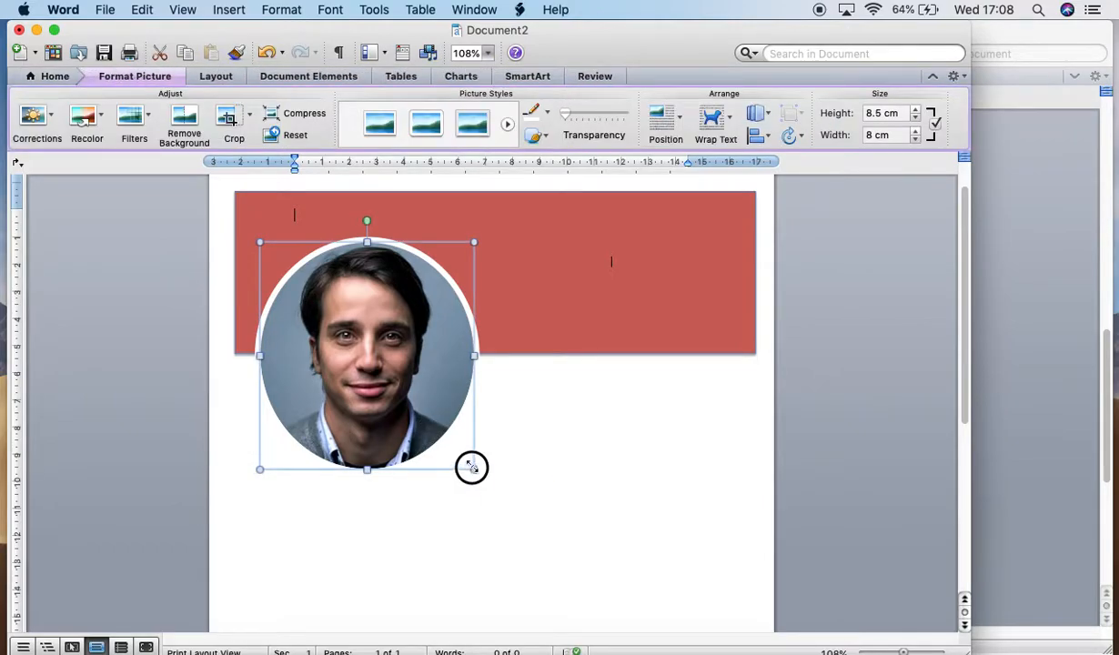
pyautogui.moveTo(473, 468); pyautogui.dragTo(459, 451)
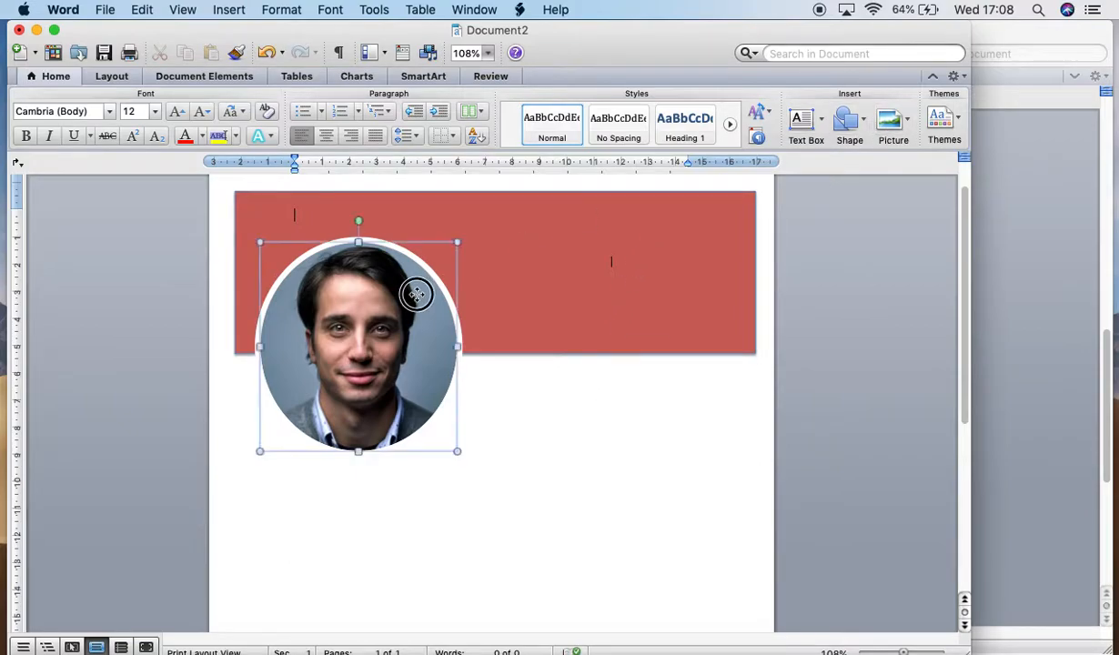
pyautogui.click(419, 295)
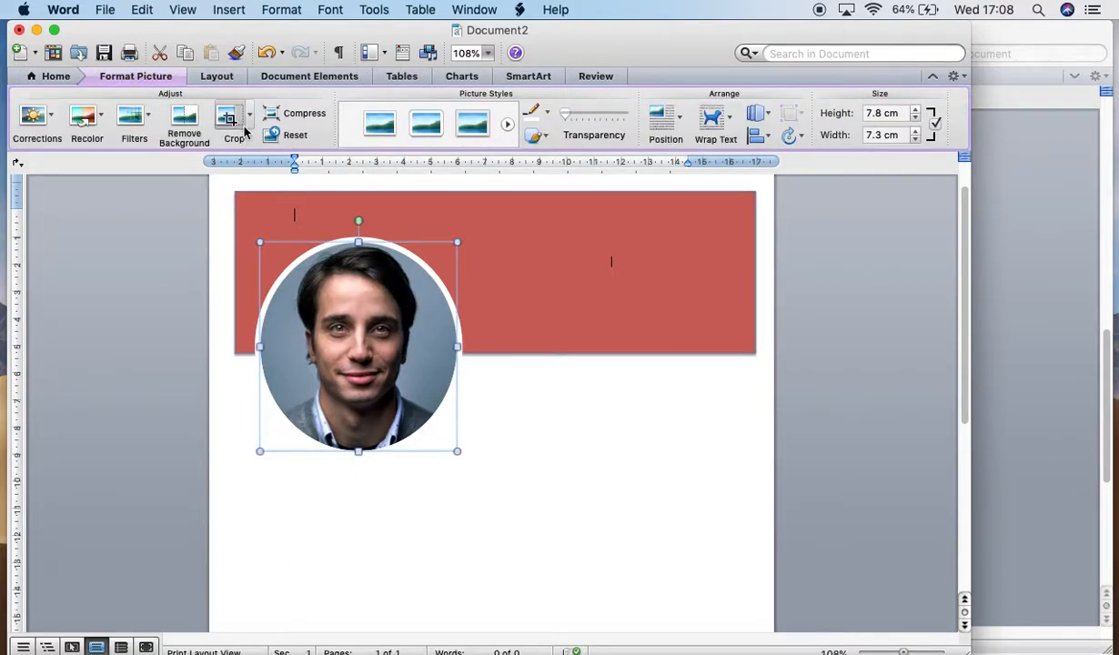
pyautogui.click(248, 123)
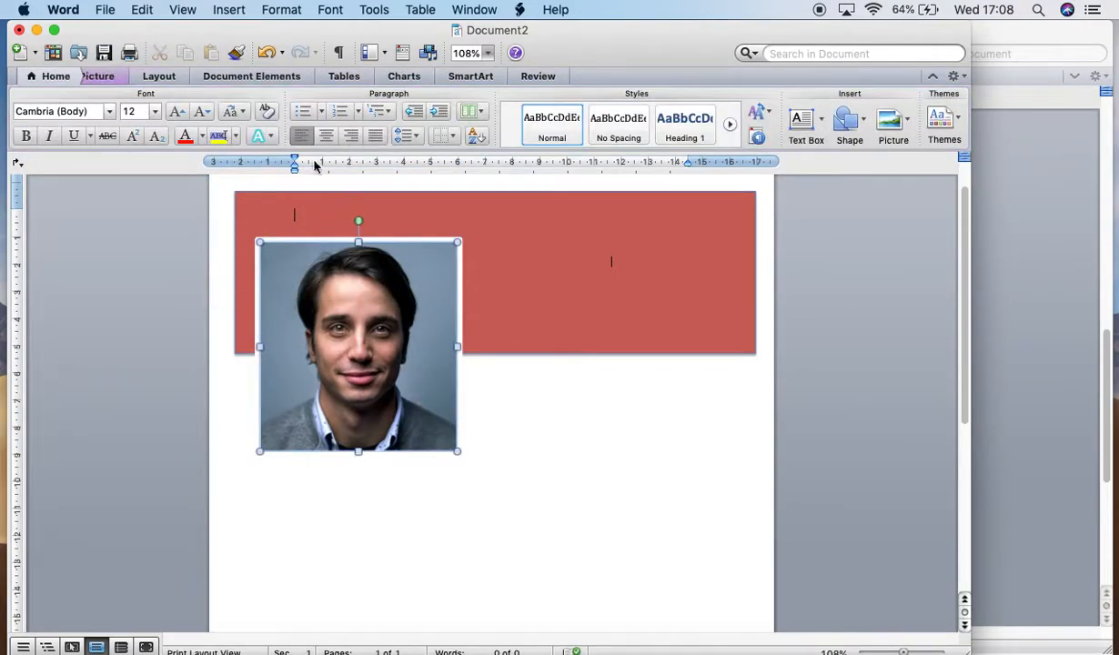
# Step: Crop the portrait photo to a teardrop basic shape from the Crop to Shape gallery
pyautogui.click(233, 123)
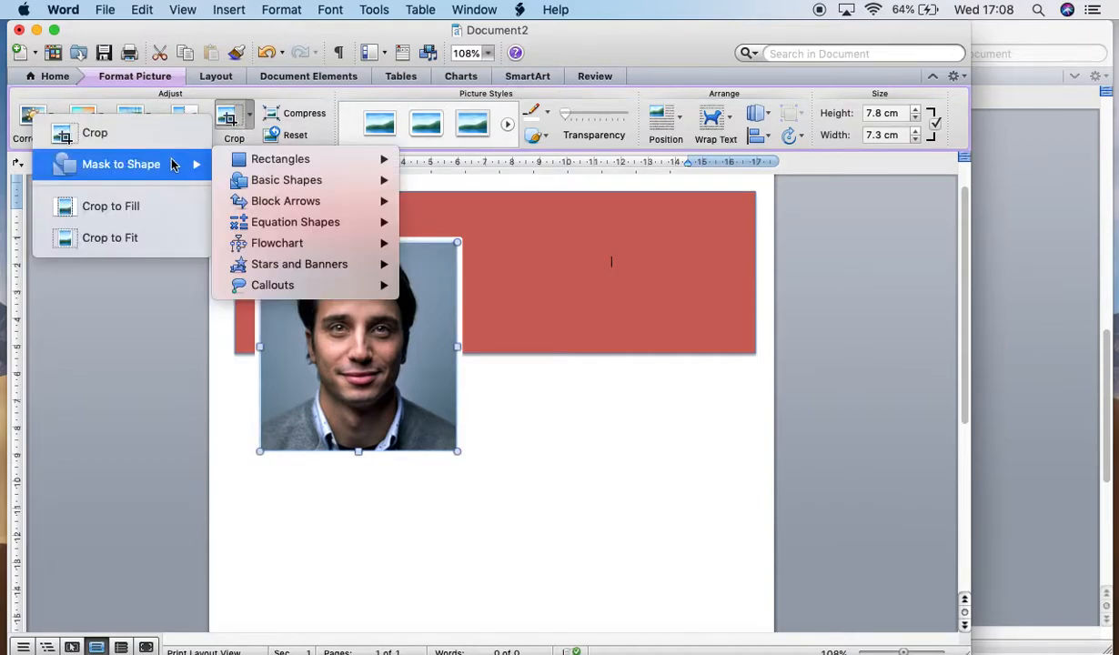
pyautogui.moveTo(288, 180)
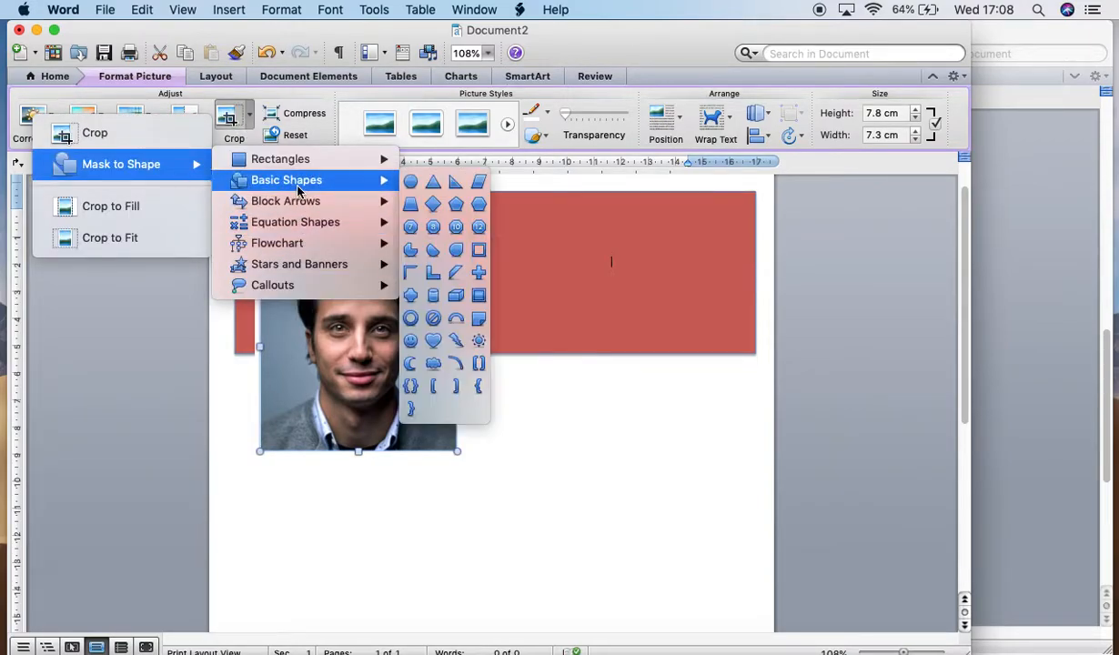
pyautogui.click(648, 393)
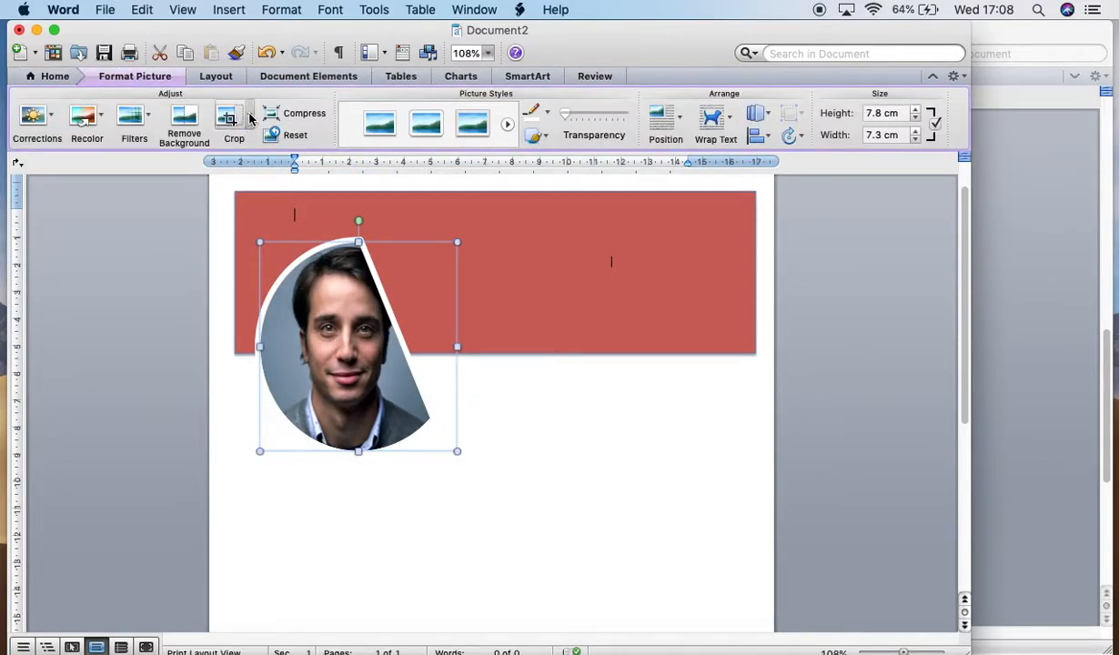
pyautogui.click(233, 124)
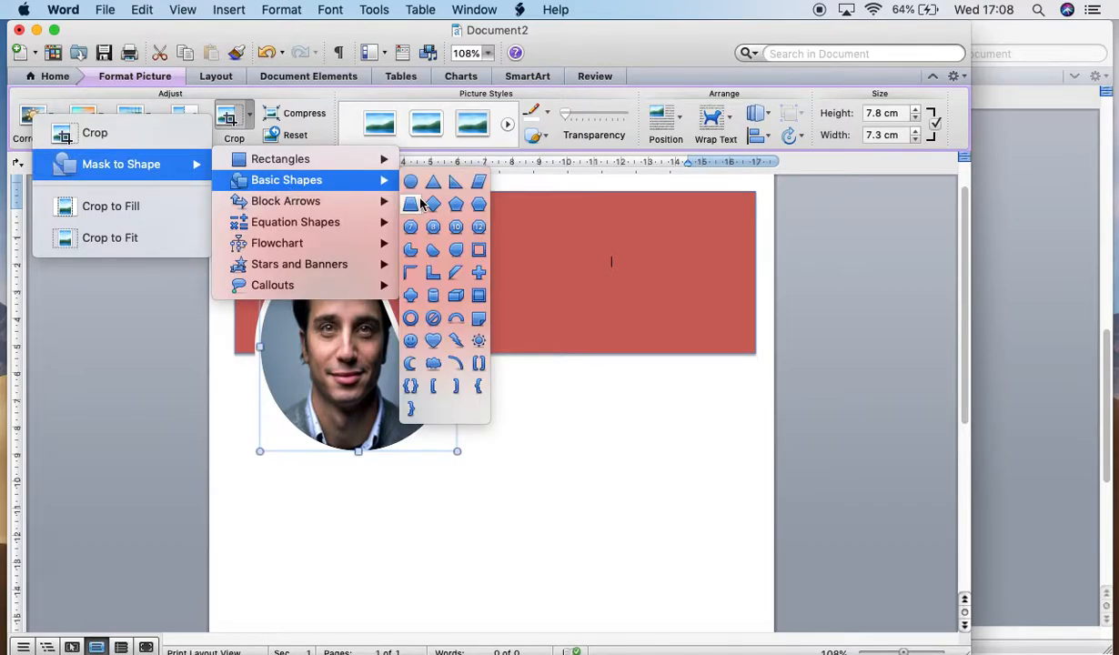